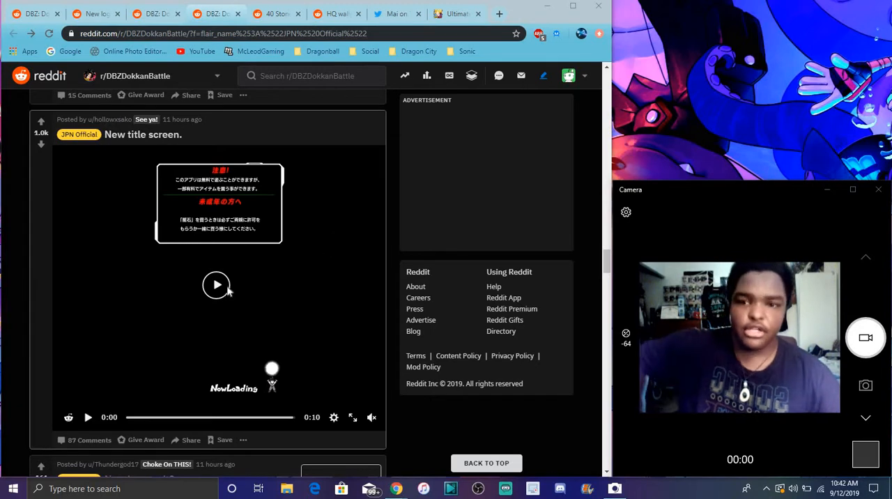
Step: Play the 'New title screen.' video post and scroll past it in the feed
left_click(216, 284)
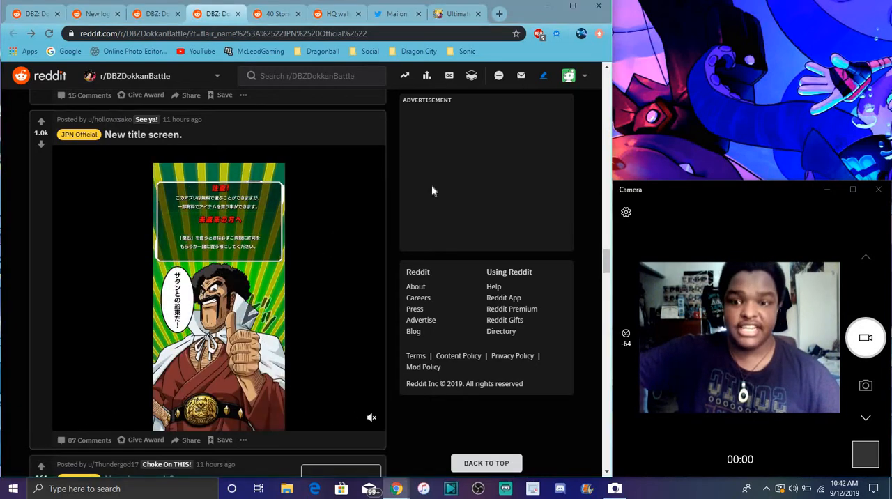
mouse_move(301, 75)
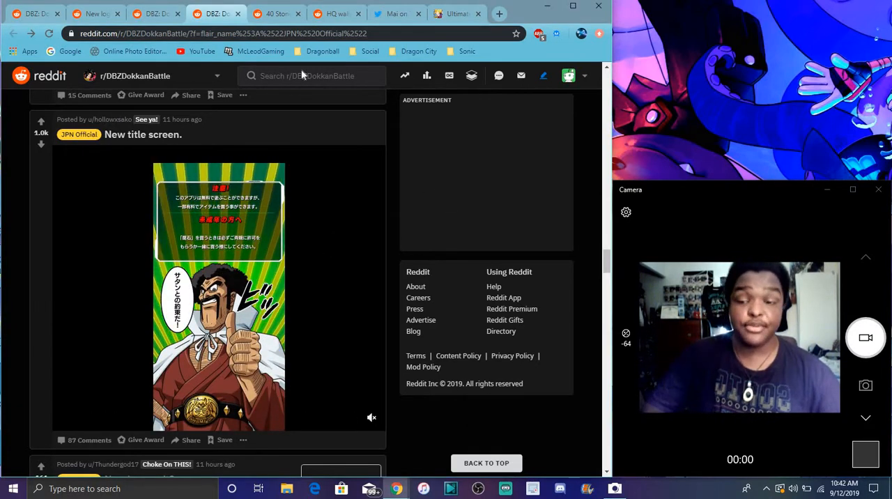
left_click(217, 292)
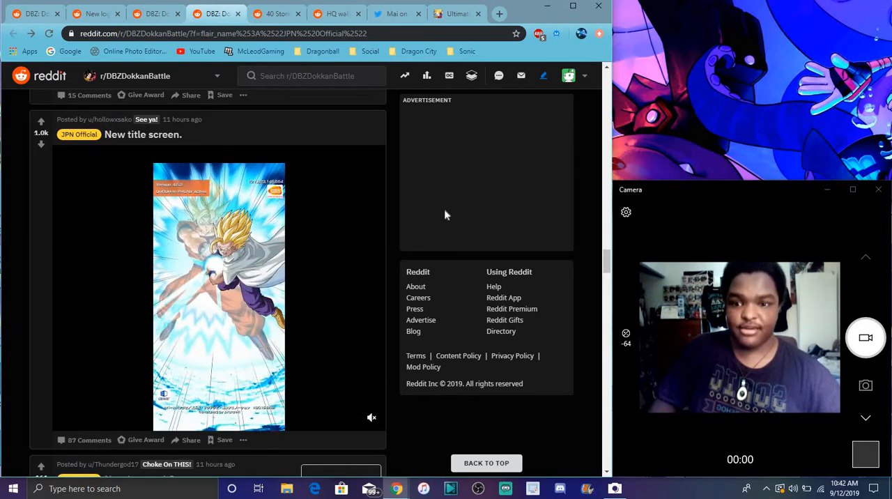
left_click(217, 293)
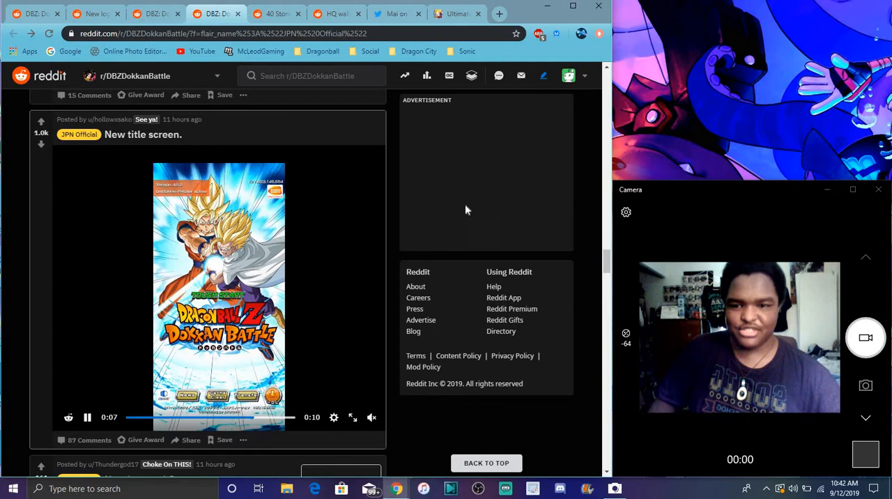
scroll("down", 3)
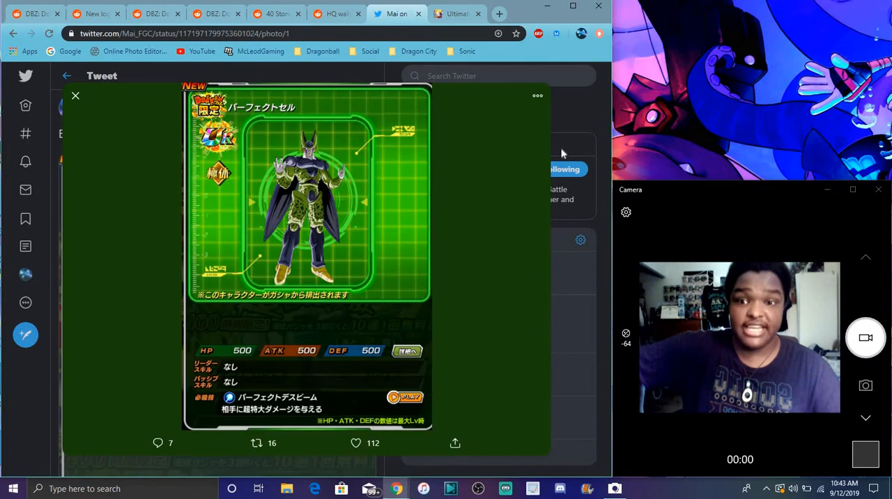
Step: View the tweet's attached Perfect Cell card image at full size
left_click(75, 95)
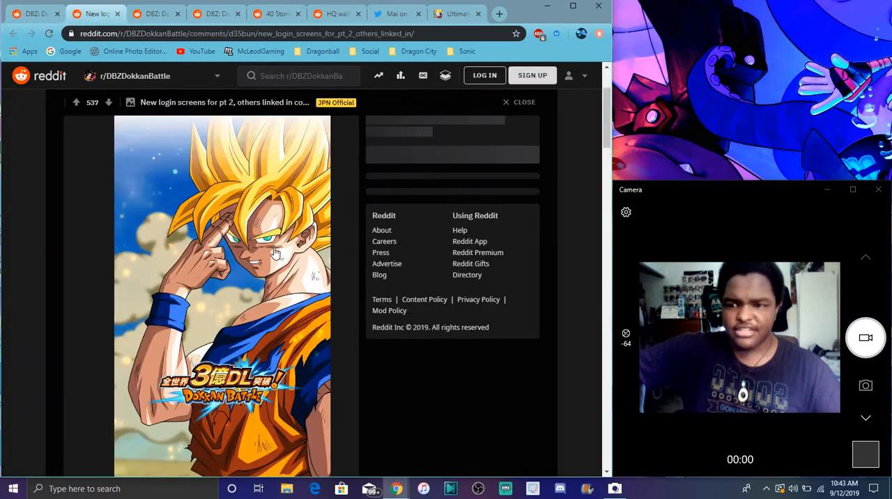
mouse_move(290, 249)
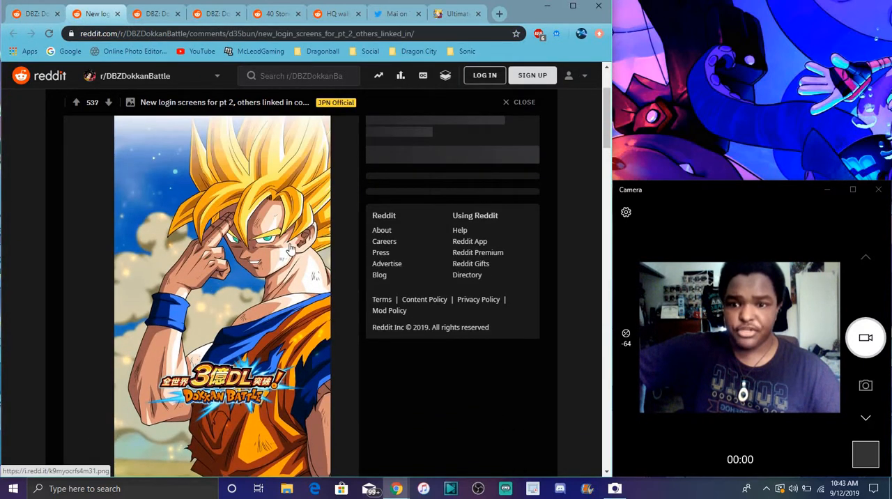
Step: Look over the login screens post, then move to the '4 New stages' Cell Games post
scroll("up", 3)
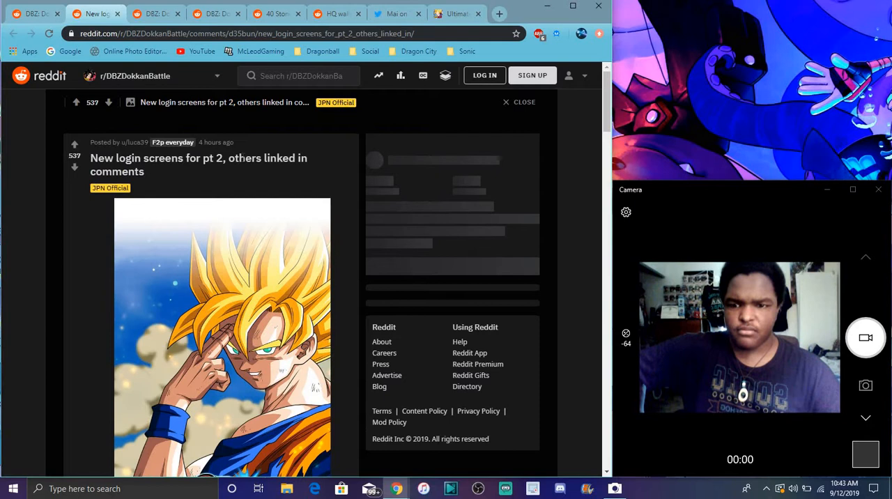
scroll("down", 3)
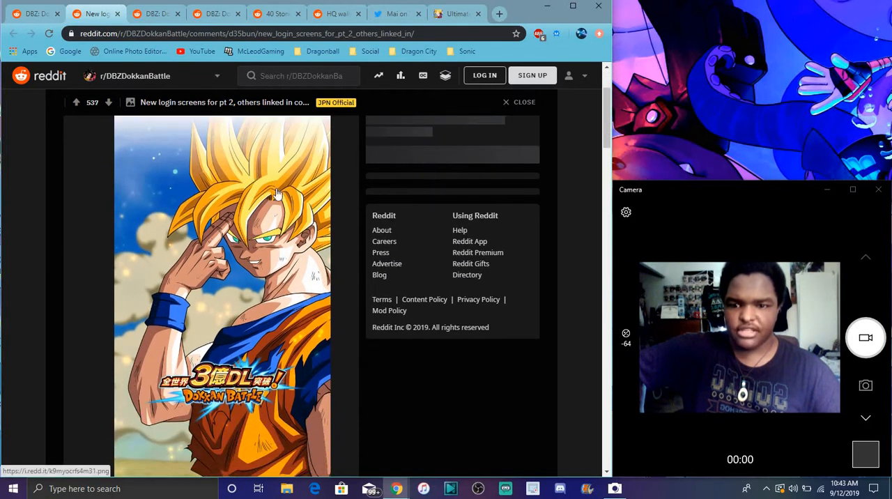
mouse_move(333, 230)
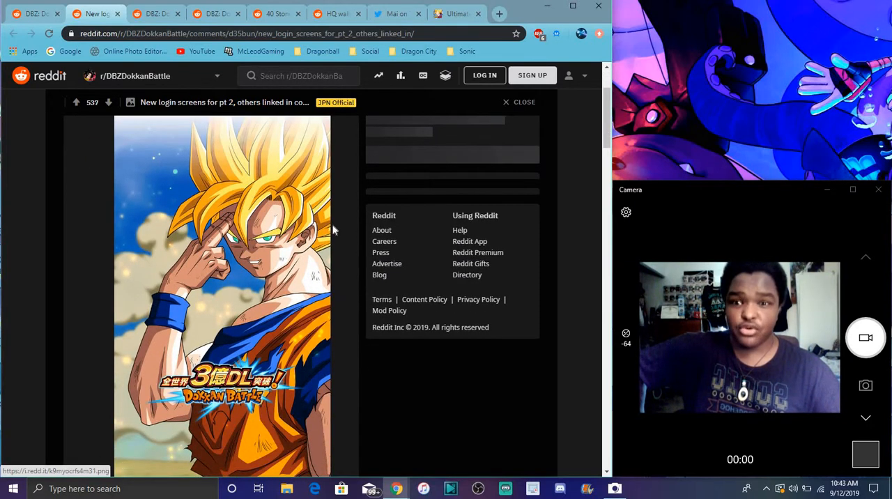
mouse_move(198, 230)
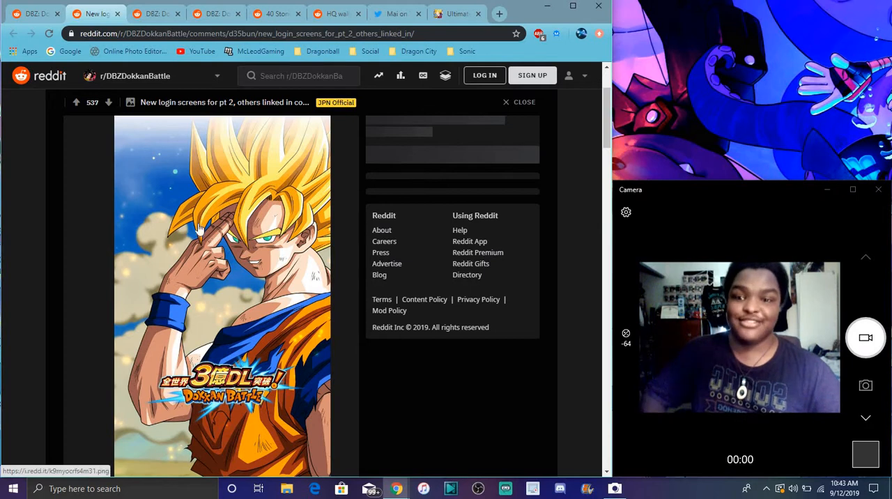
mouse_move(434, 202)
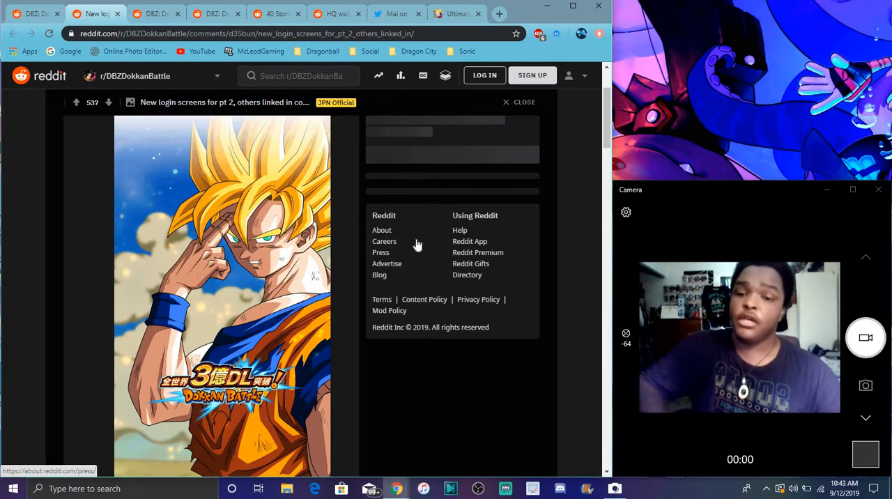
mouse_move(140, 128)
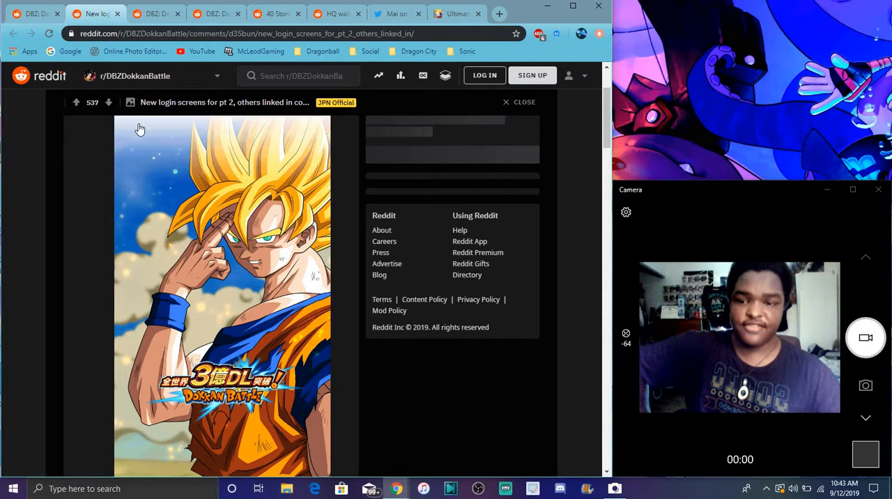
mouse_move(156, 14)
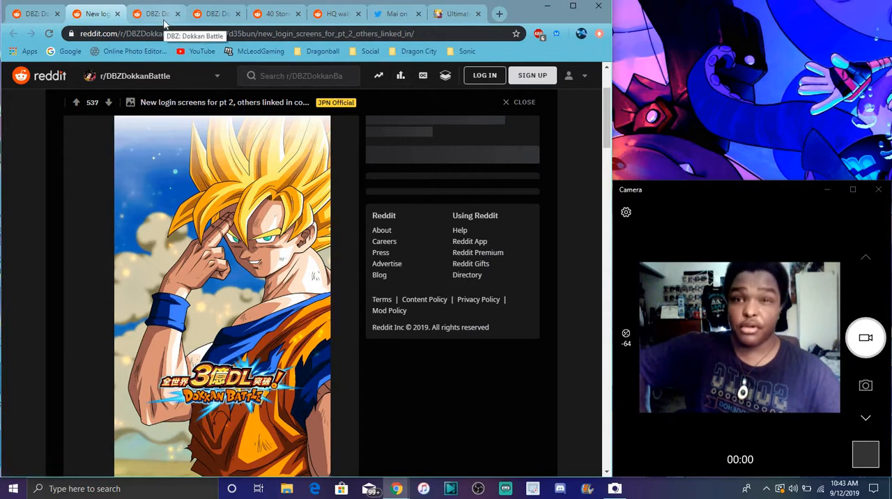
left_click(154, 14)
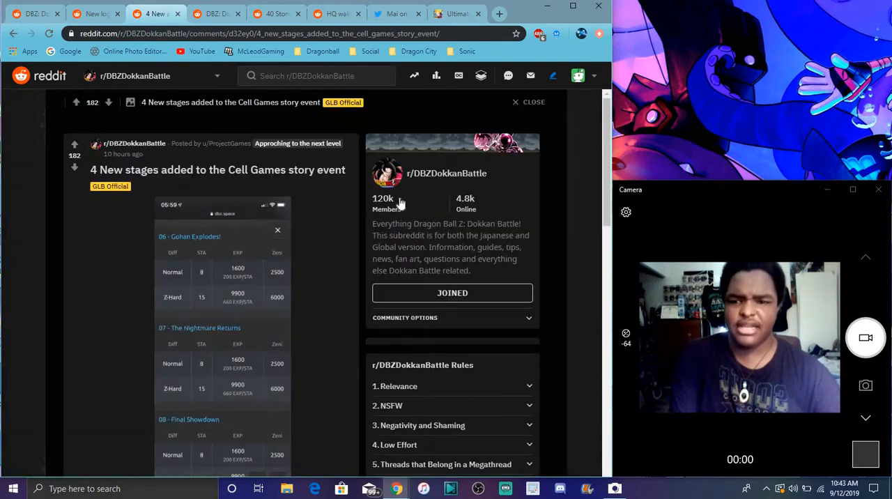
scroll("down", 3)
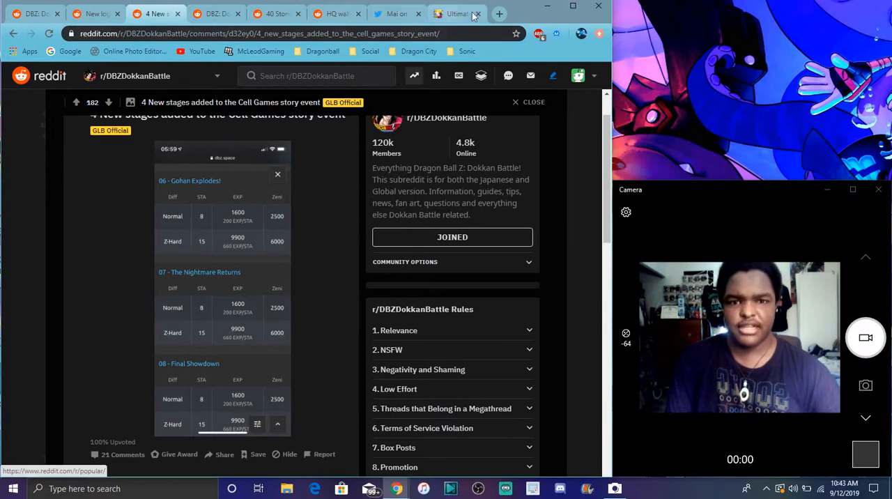
Step: Review the Cell Games wiki page's stage tables down to Level 10: Peace for the Future
left_click(457, 14)
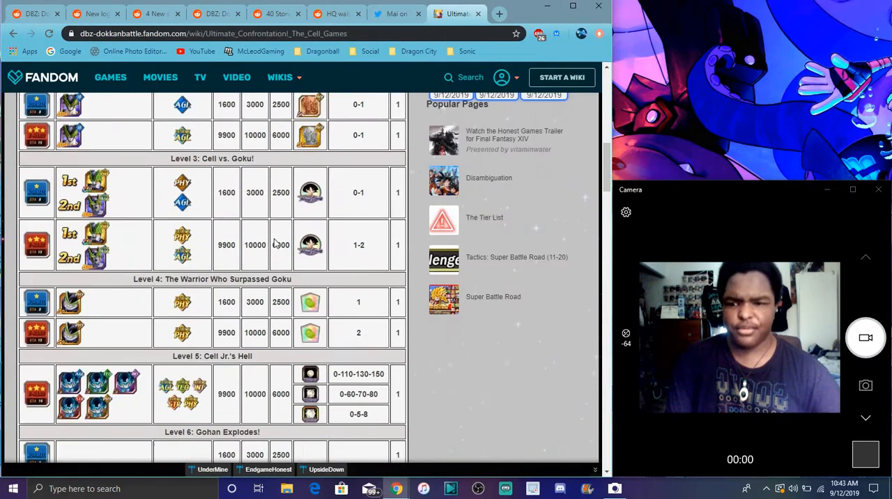
scroll("down", 3)
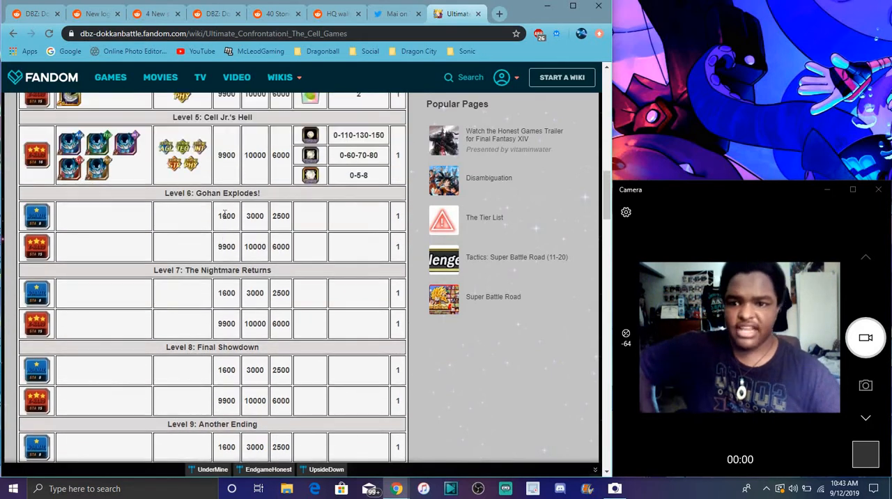
scroll("down", 3)
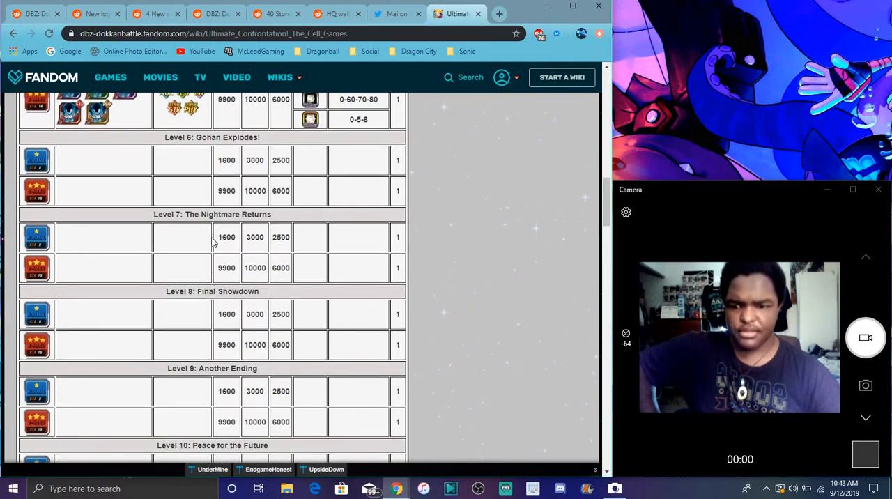
scroll("down", 3)
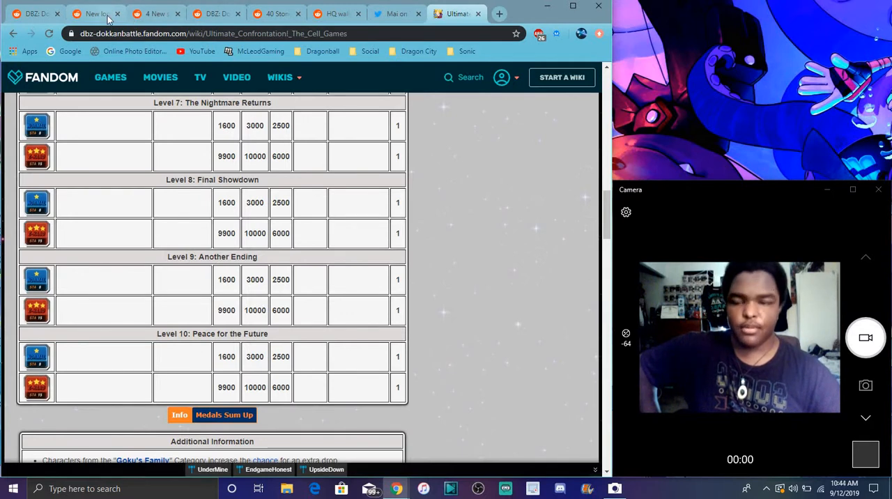
Step: Step through the login screens and new stages posts back to the JPN Official feed and scan it
left_click(95, 14)
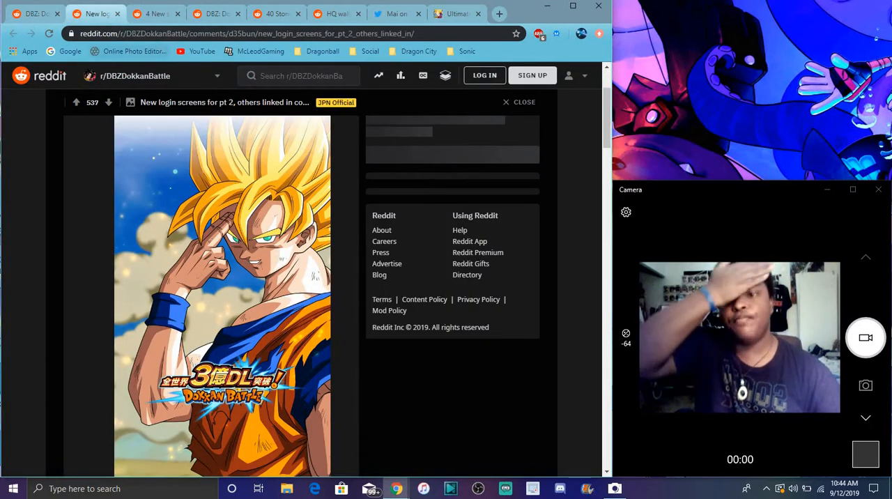
left_click(155, 14)
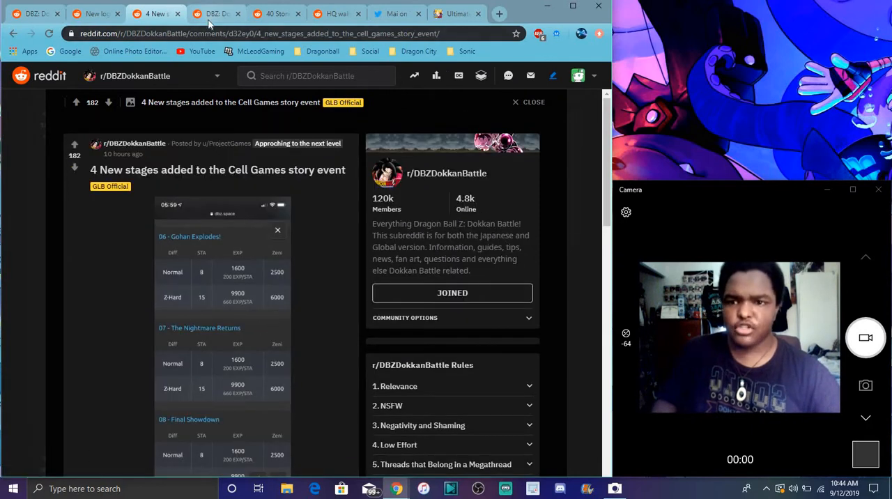
left_click(216, 14)
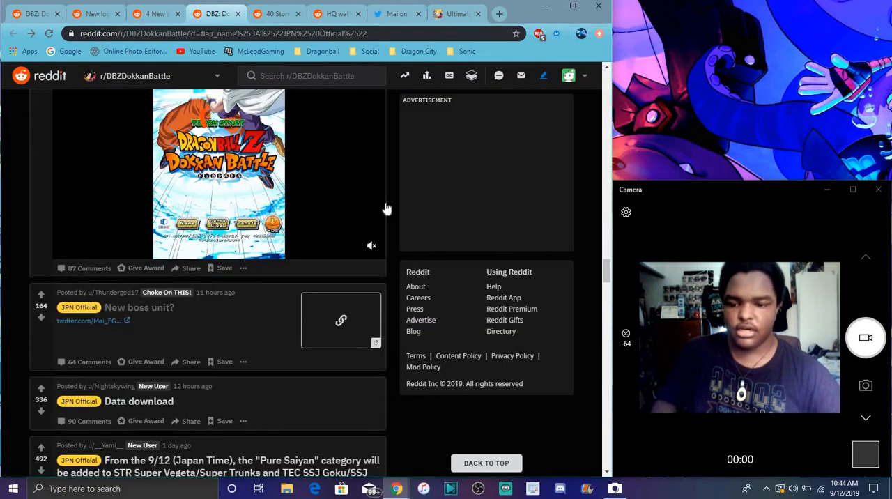
scroll("down", 3)
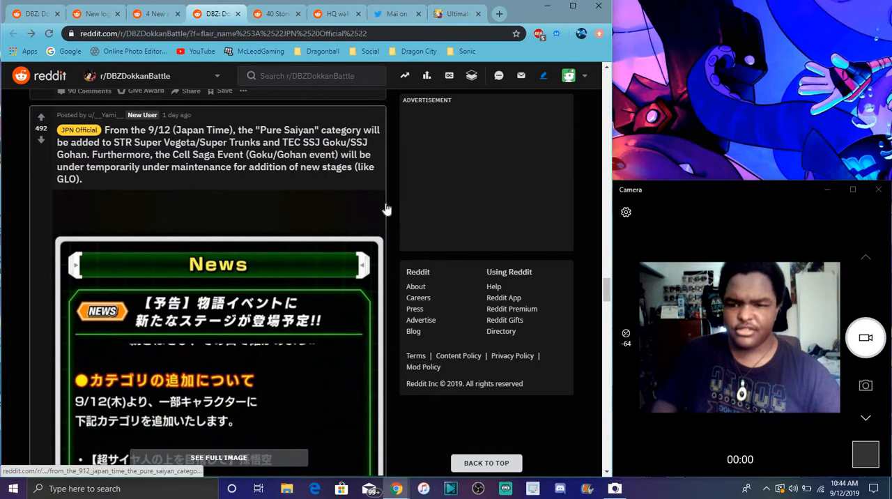
scroll("up", 3)
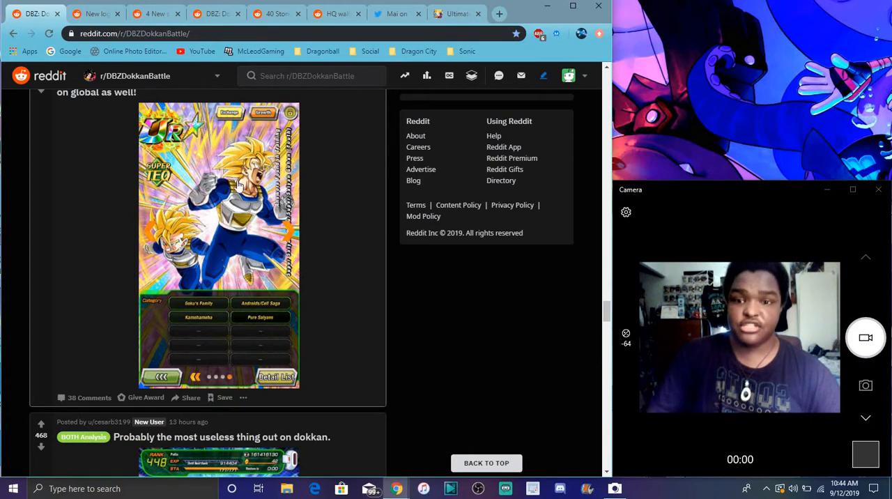
mouse_move(285, 276)
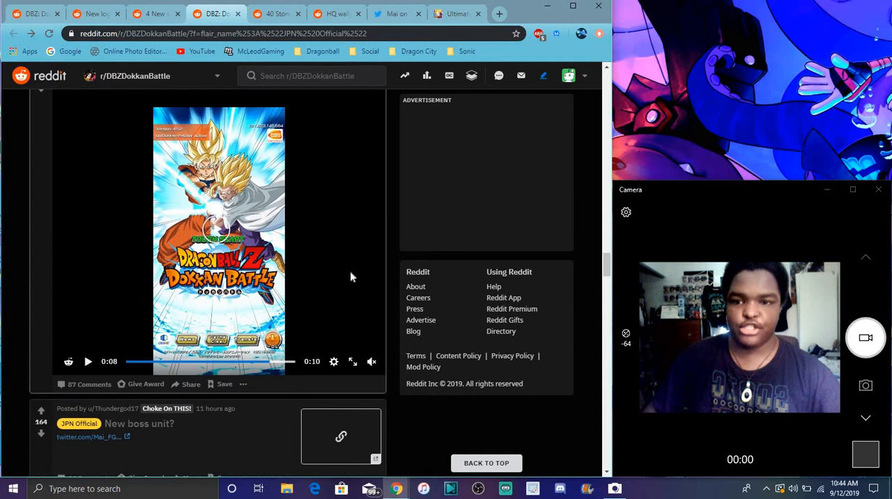
Step: Scroll the DBZDokkanBattle feed to the 'EZAs for exchange units!' post
scroll("down", 3)
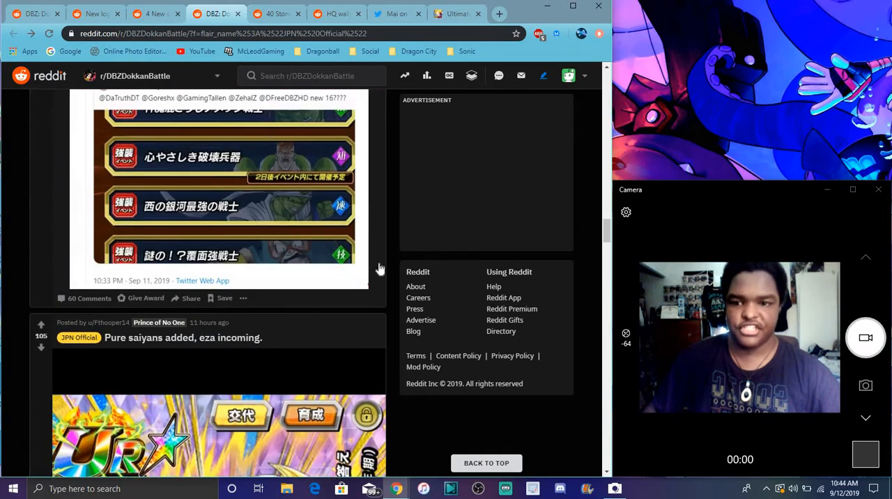
scroll("up", 3)
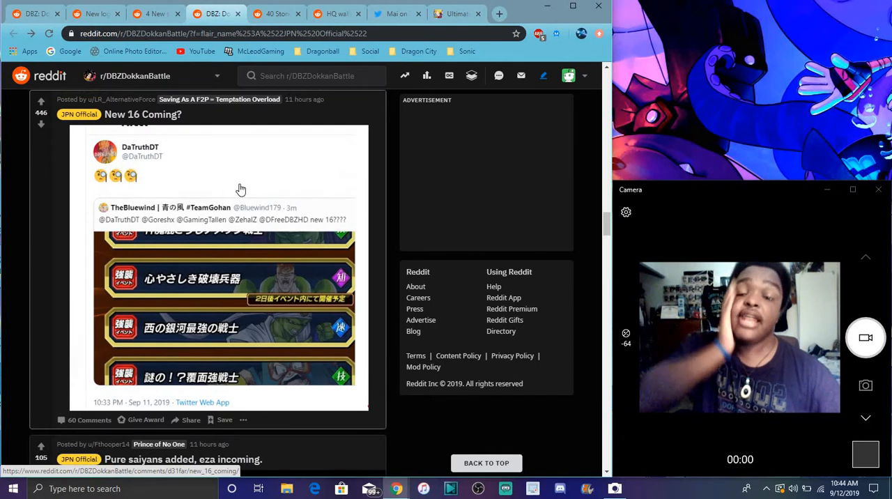
mouse_move(211, 305)
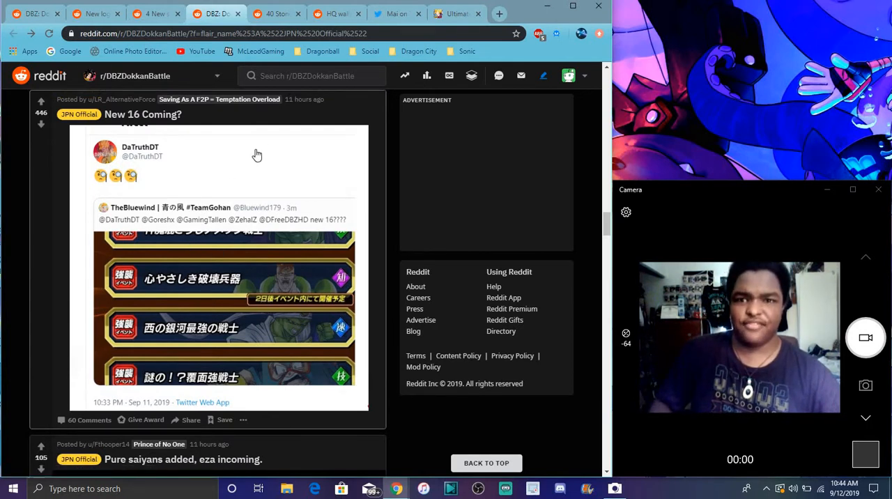
mouse_move(195, 252)
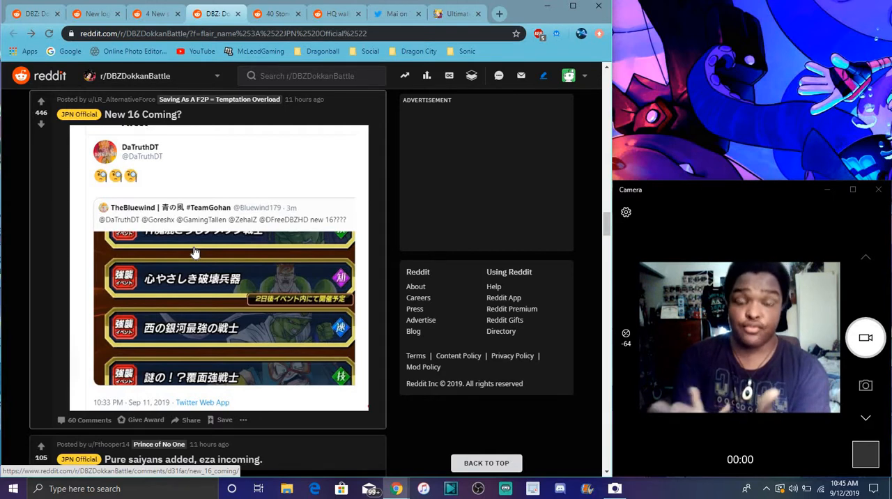
scroll("up", 3)
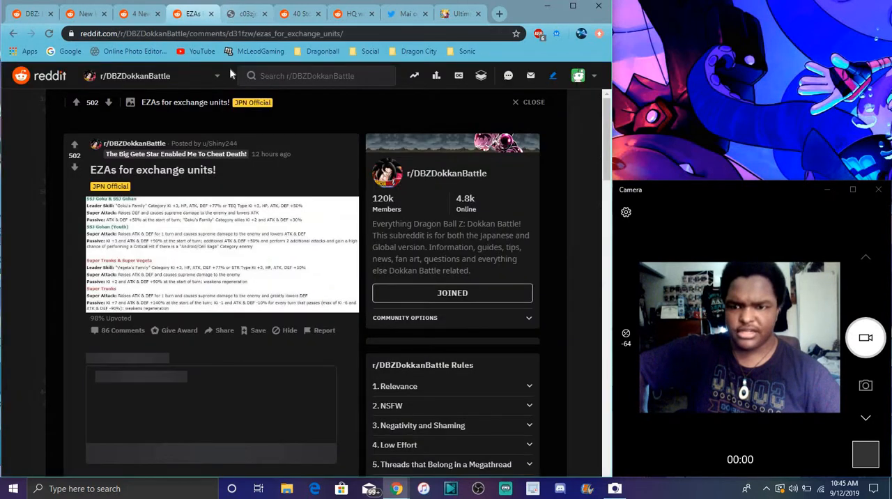
Step: View the EZA details image fitted to the window, then return to the exchange-units post
right_click(314, 133)
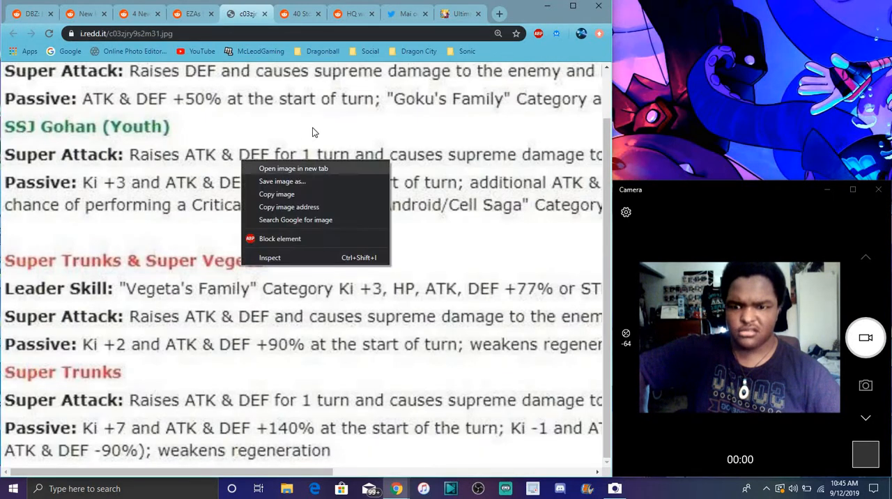
left_click(499, 35)
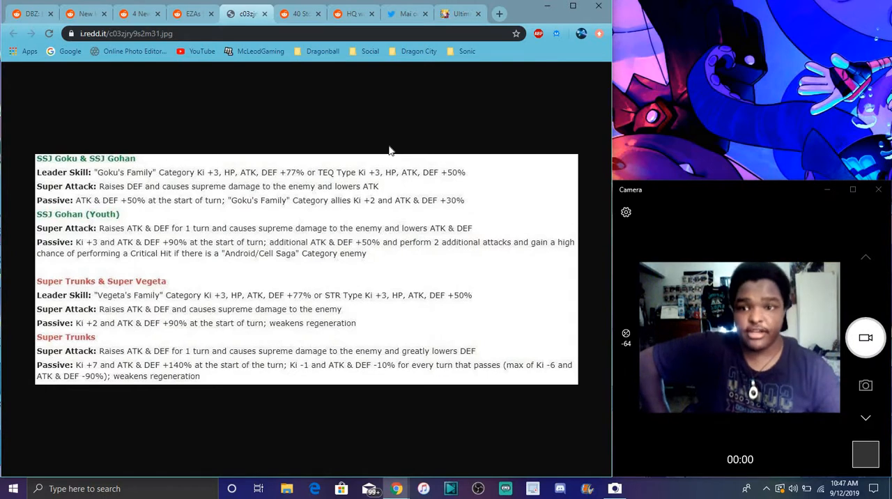
left_click(193, 14)
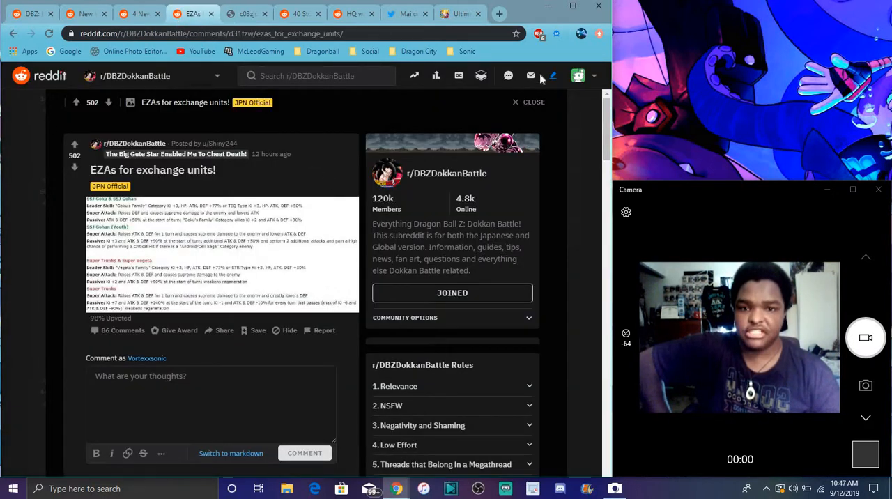
Step: Close the EZA post and its image page and scroll back up the subreddit feed
left_click(252, 103)
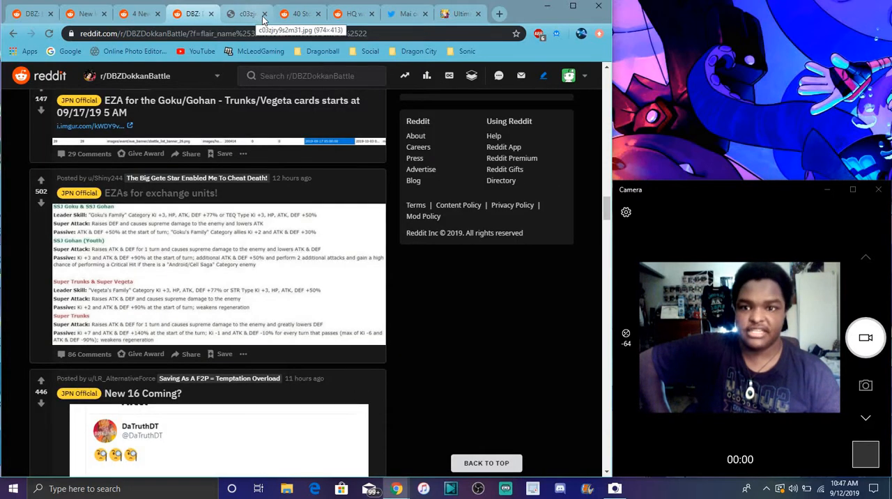
left_click(263, 14)
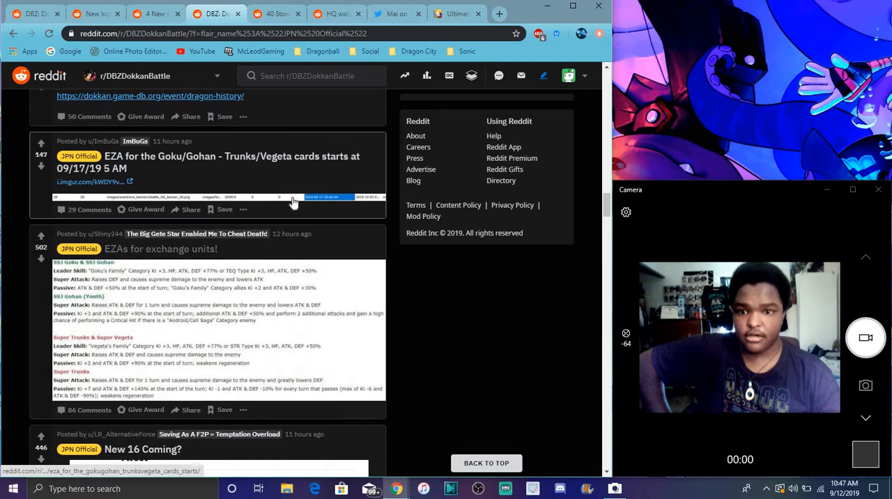
scroll("up", 3)
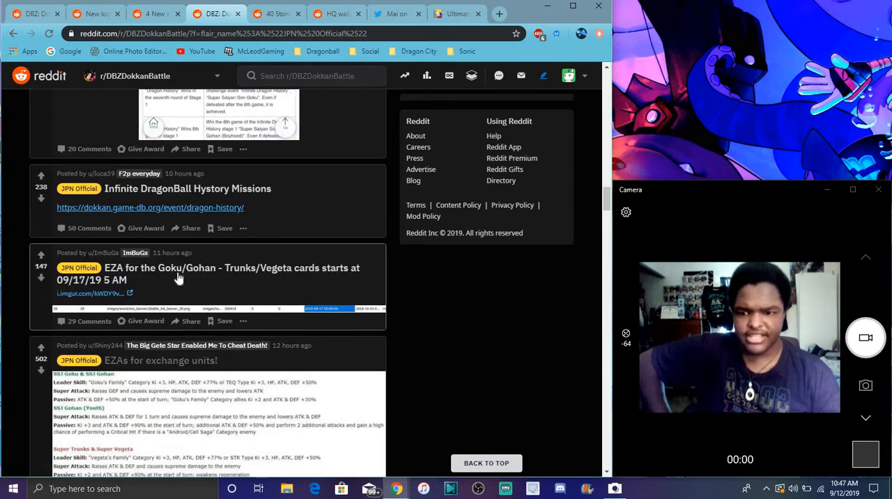
mouse_move(237, 279)
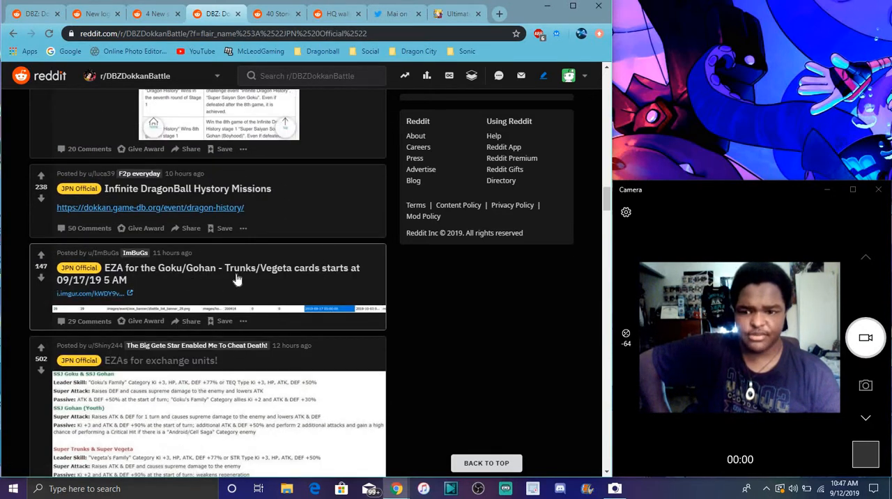
scroll("up", 3)
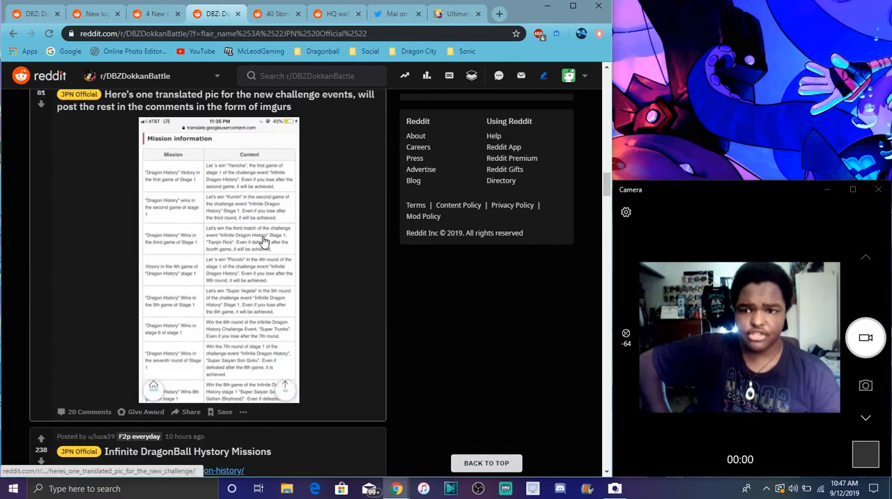
Step: Look over the linked Dragon History event page on dokkan.game-db.org, then close it
scroll("up", 3)
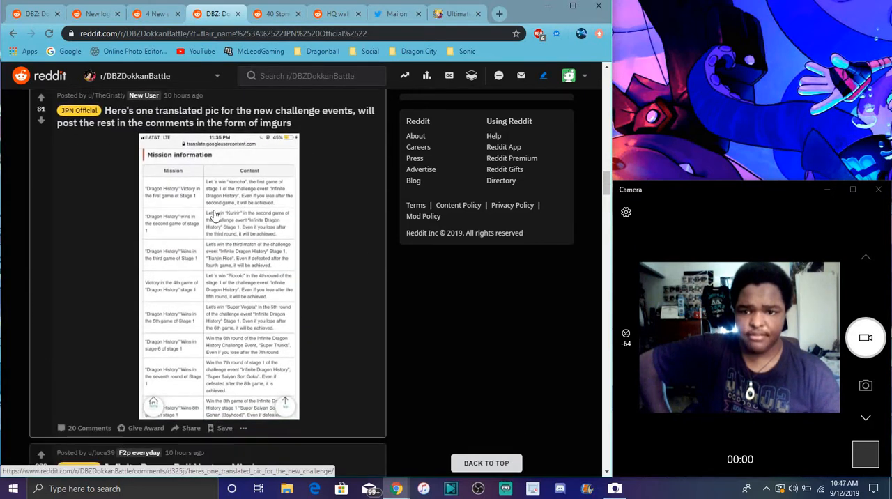
scroll("down", 3)
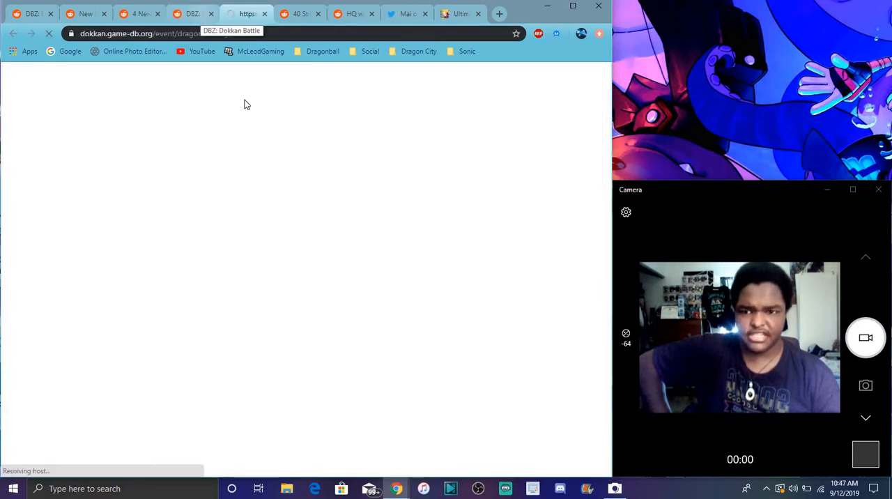
mouse_move(321, 153)
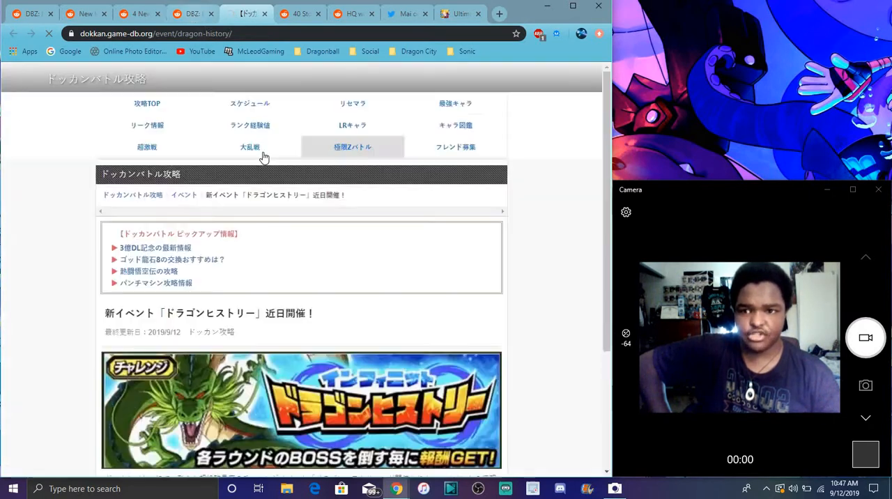
mouse_move(342, 184)
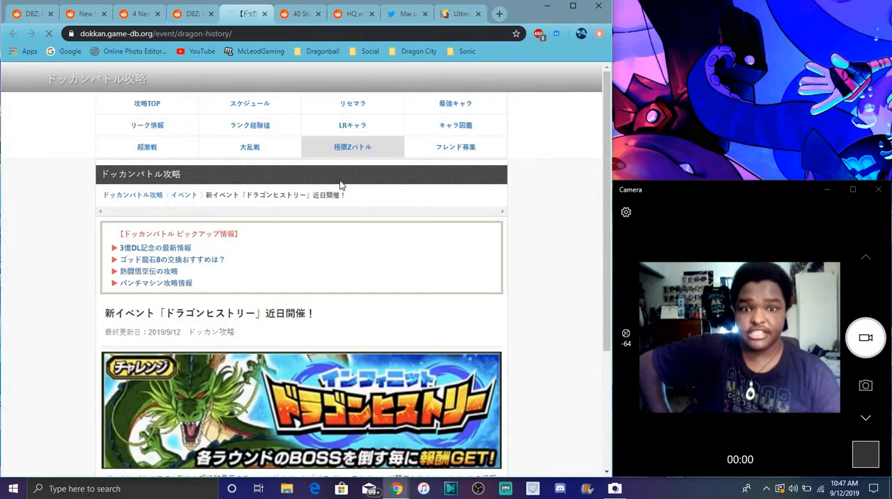
scroll("down", 3)
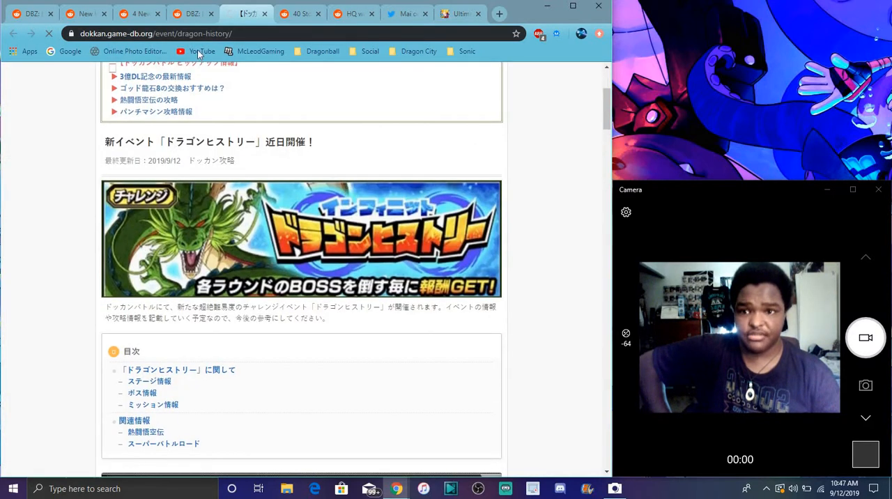
left_click(188, 14)
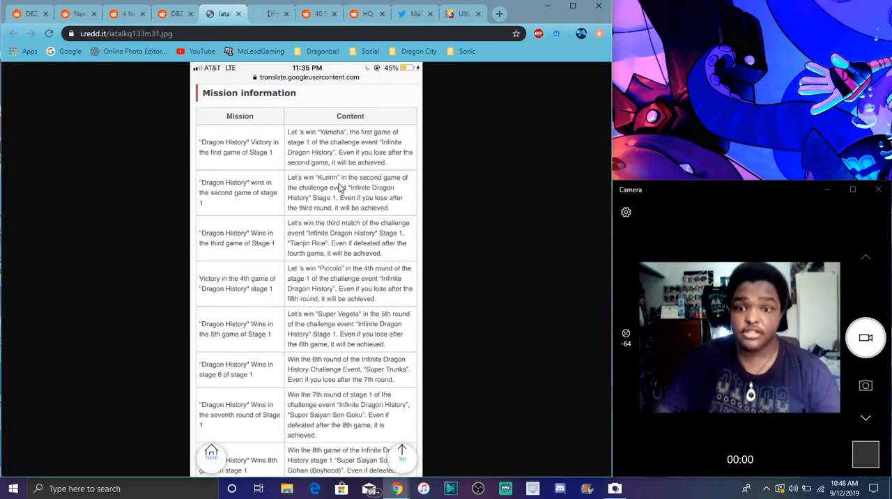
mouse_move(460, 151)
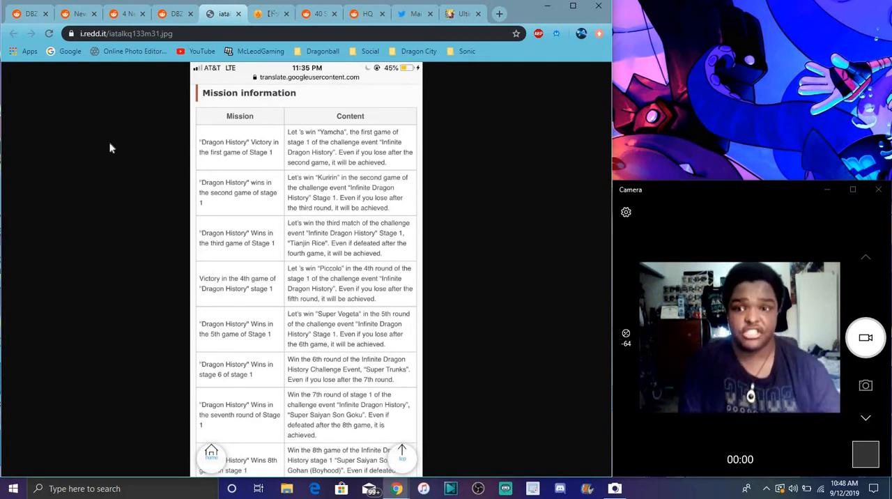
mouse_move(418, 169)
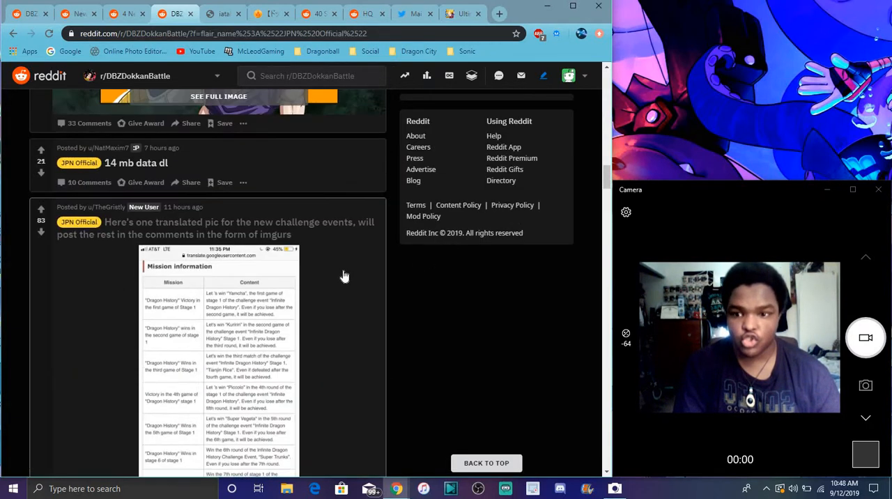
Step: Close the HQ wallpaper Gohan post and scroll up the JPN Official flair results
scroll("up", 3)
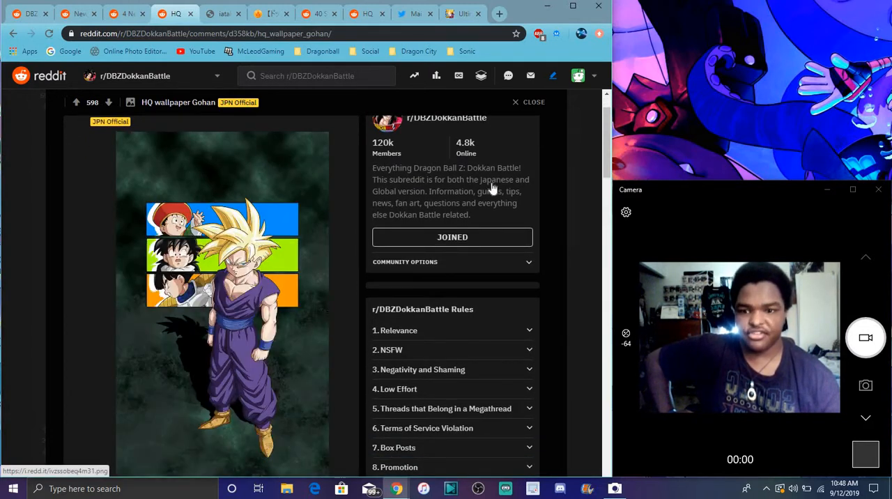
left_click(534, 102)
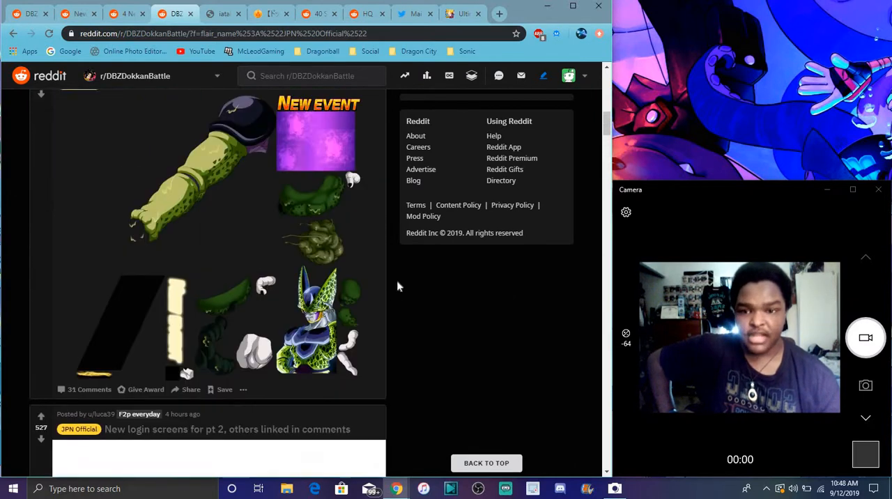
scroll("up", 3)
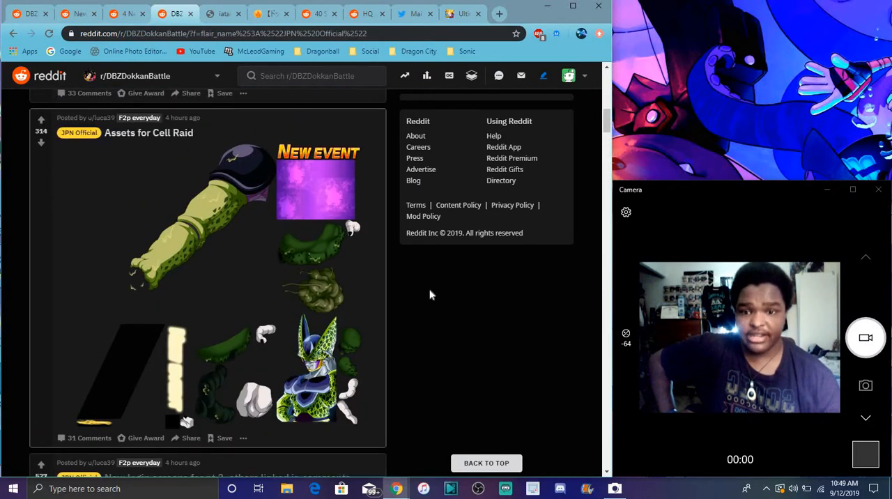
mouse_move(532, 321)
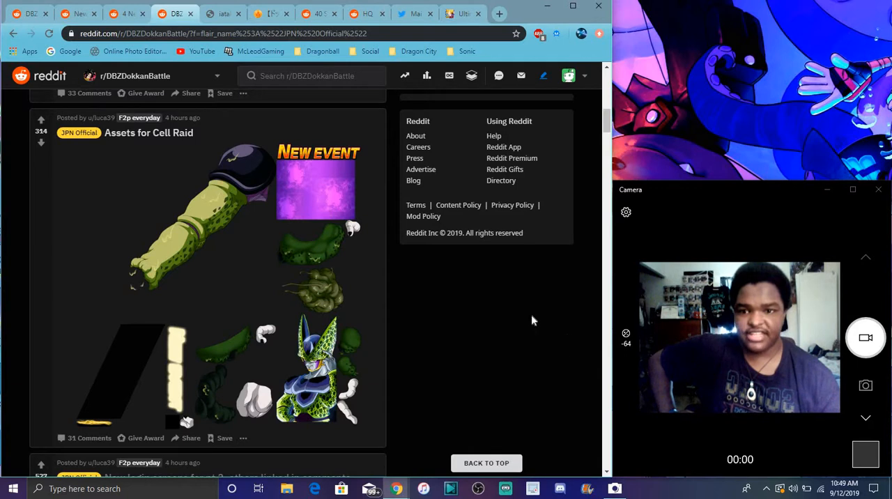
scroll("up", 3)
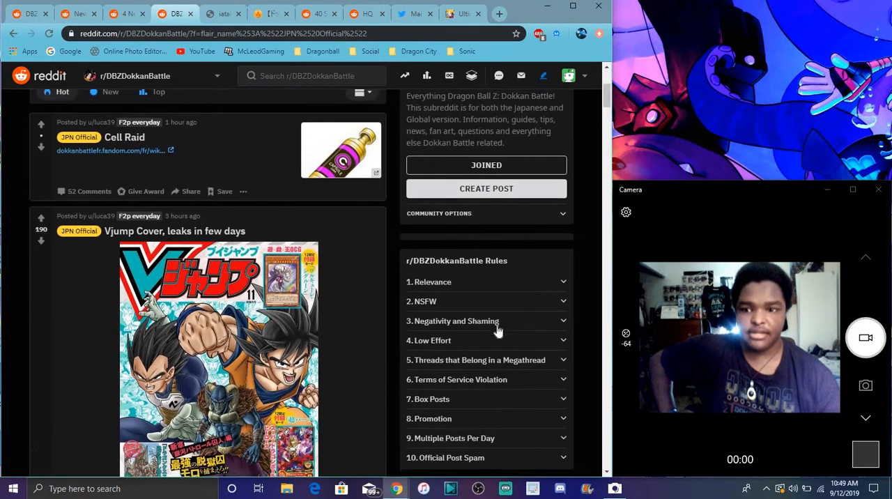
Step: Check today's date on the calendar and scroll to the 'Vjump Cover, leaks in few days' post
scroll("down", 3)
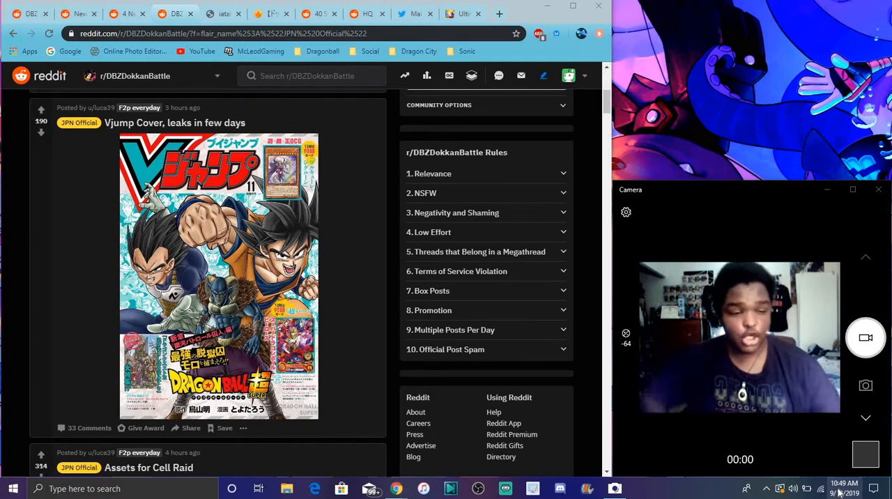
left_click(844, 488)
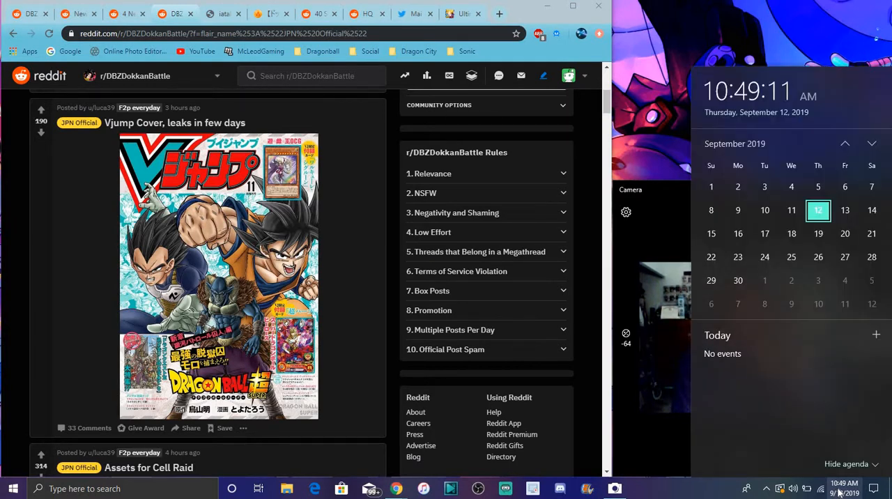
mouse_move(764, 234)
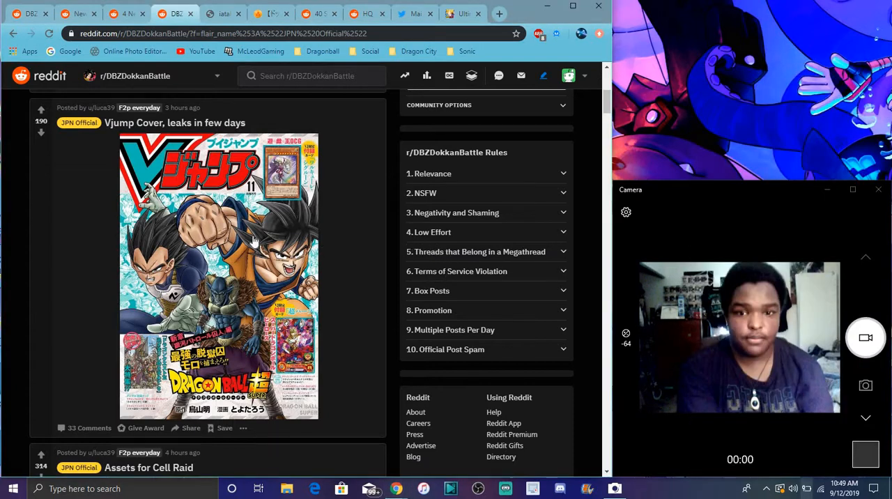
mouse_move(251, 198)
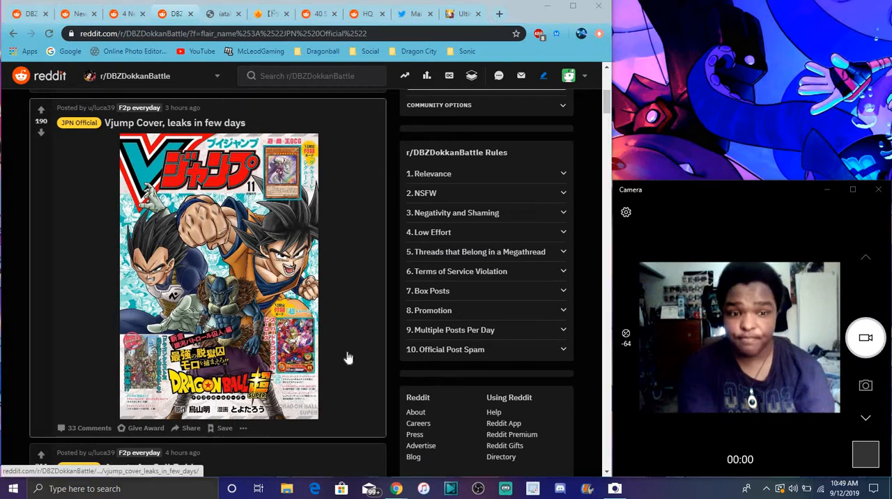
scroll("up", 3)
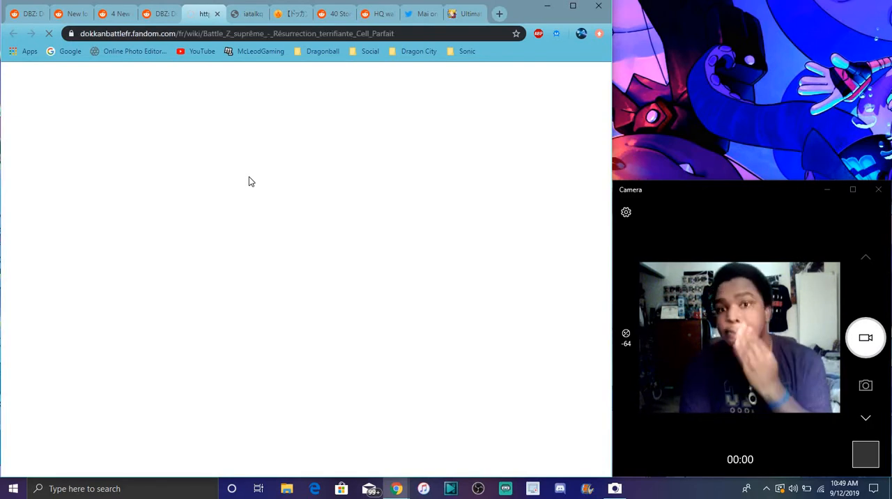
mouse_move(345, 180)
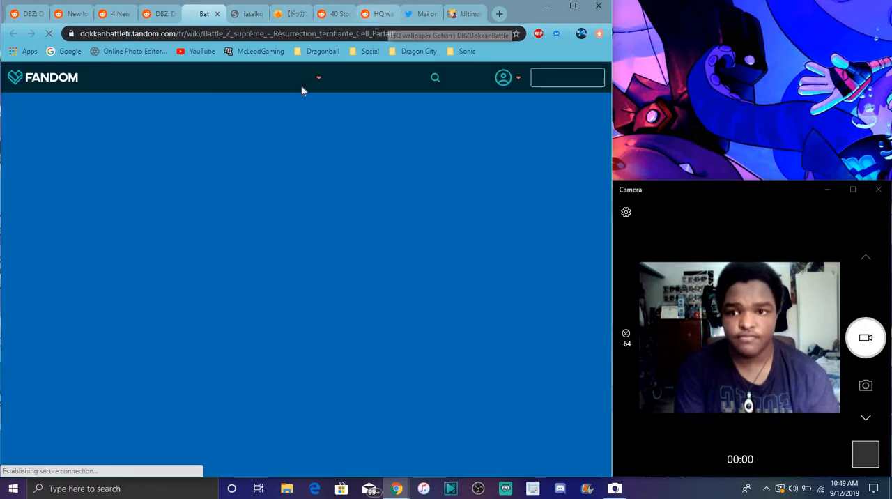
Step: Load the Battle Z suprême Cell Parfait page and scroll down through its stage table
left_click(332, 151)
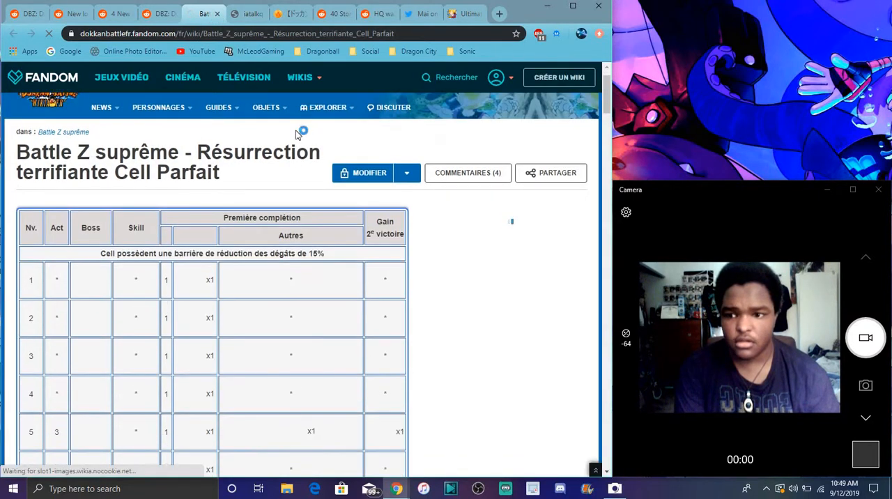
scroll("down", 3)
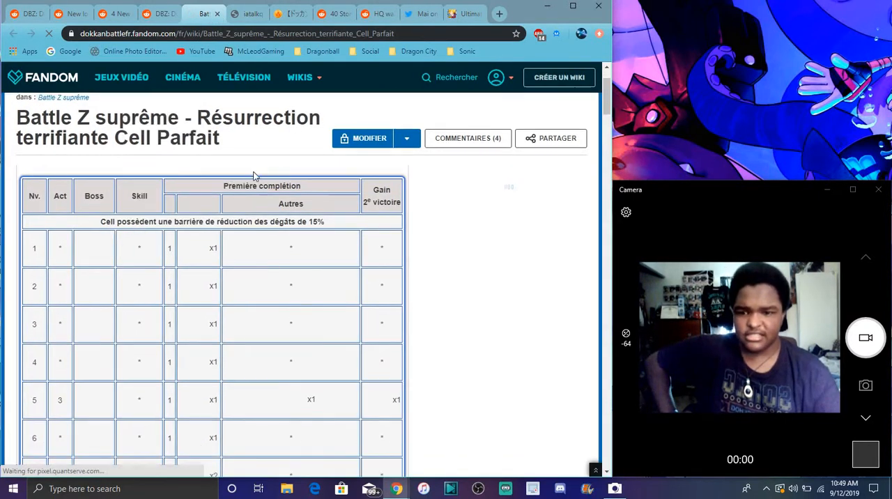
scroll("down", 3)
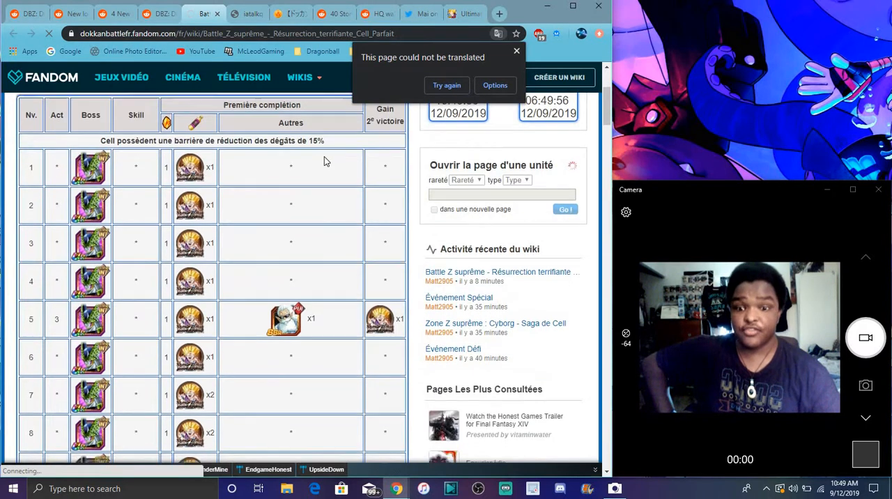
scroll("down", 3)
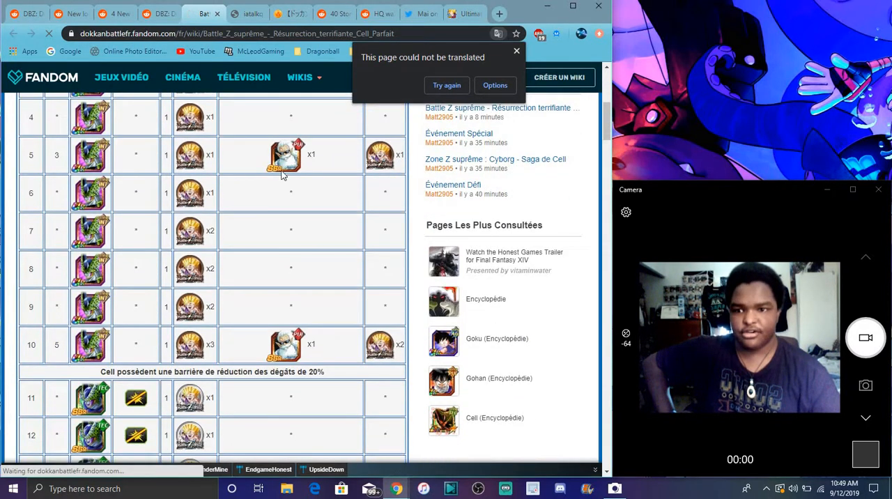
scroll("down", 3)
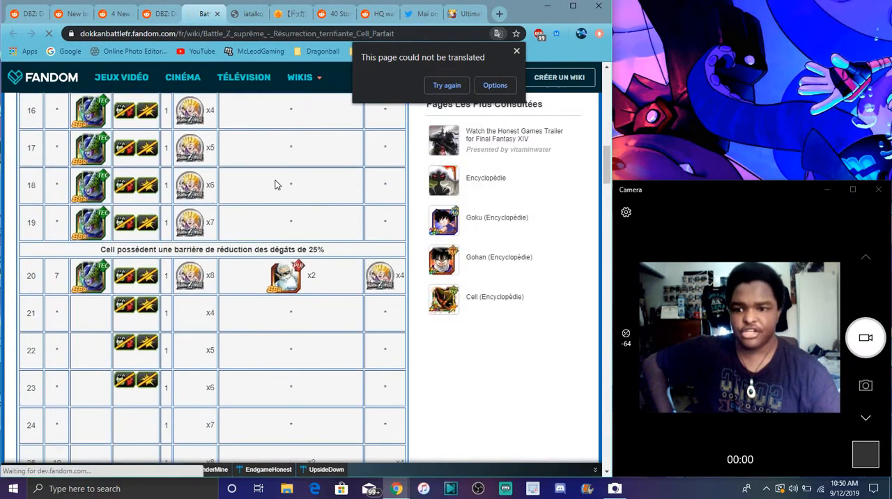
scroll("down", 3)
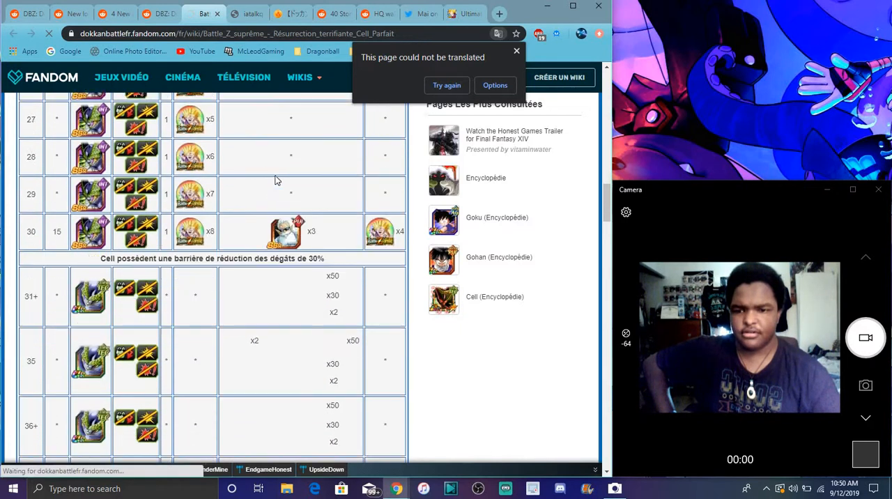
scroll("down", 3)
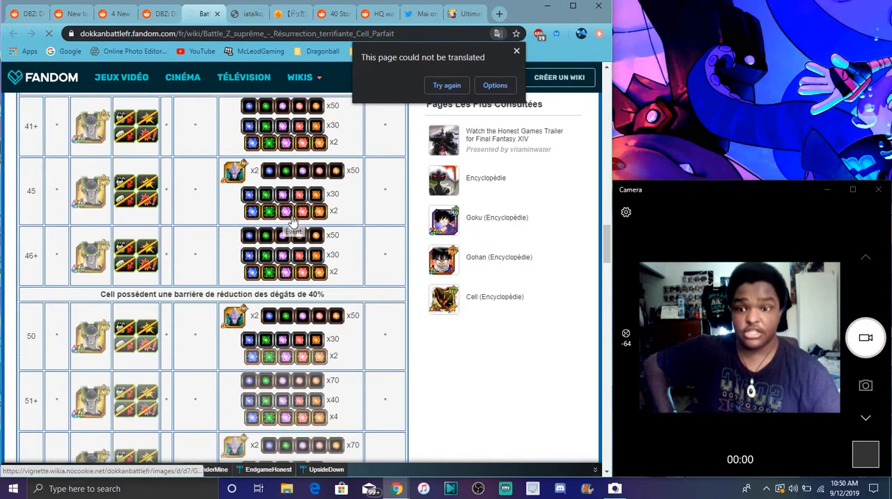
Step: Finish reviewing the stage table, bring up the WIKIS menu, then leave for the mission list image
scroll("down", 3)
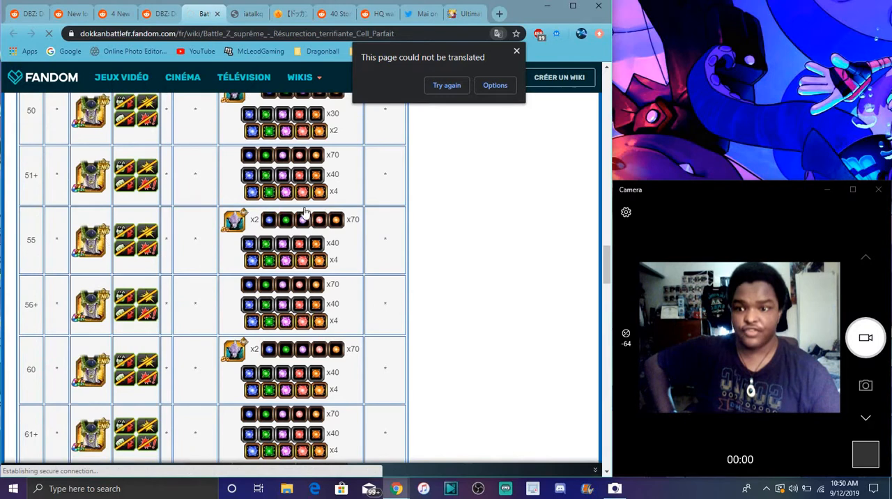
scroll("down", 3)
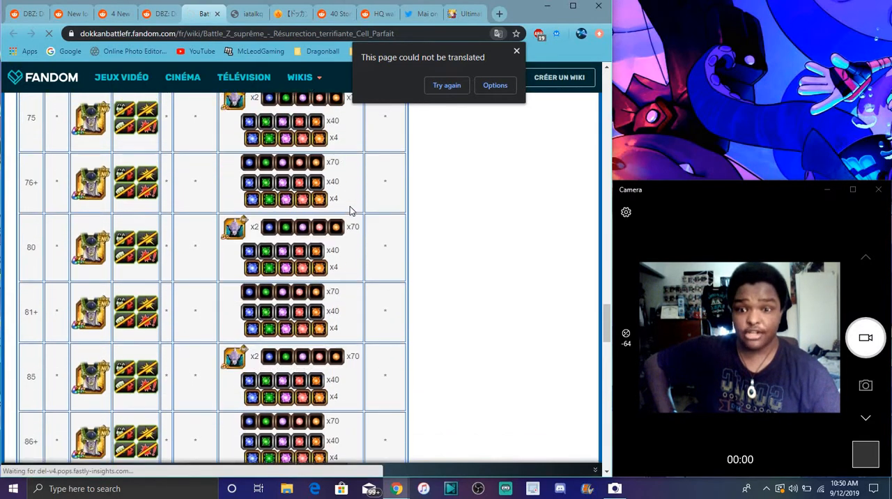
scroll("down", 3)
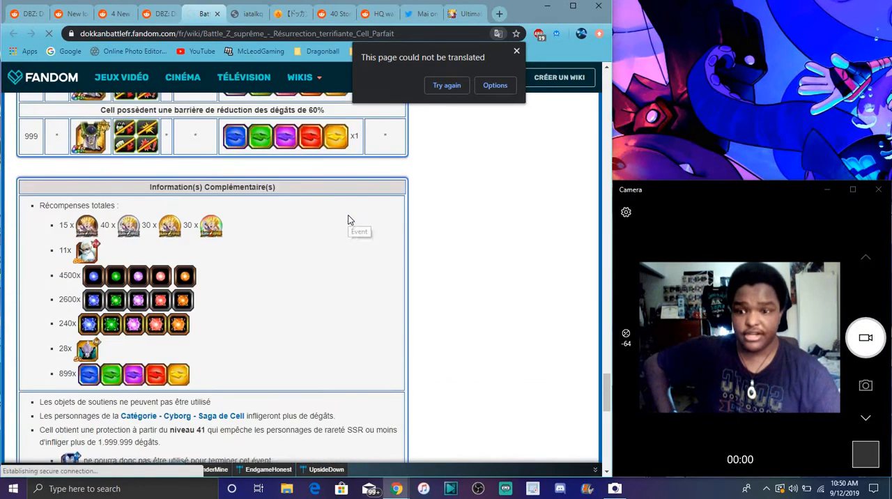
scroll("down", 3)
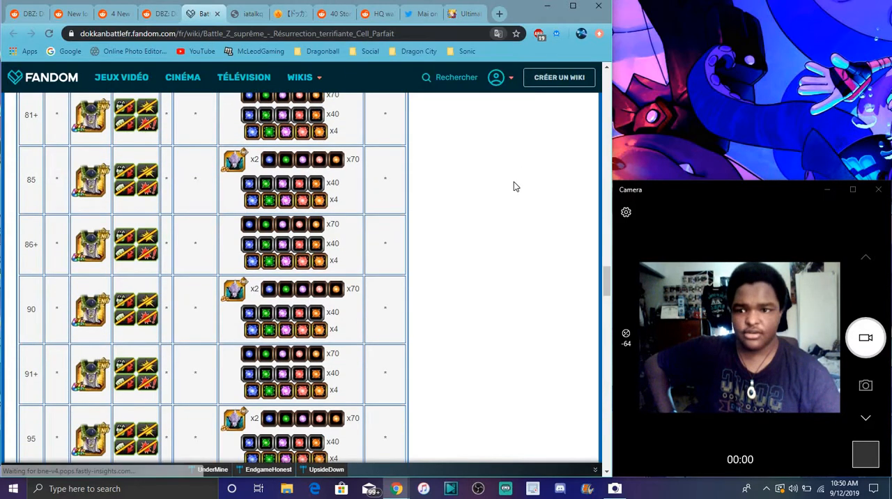
scroll("up", 3)
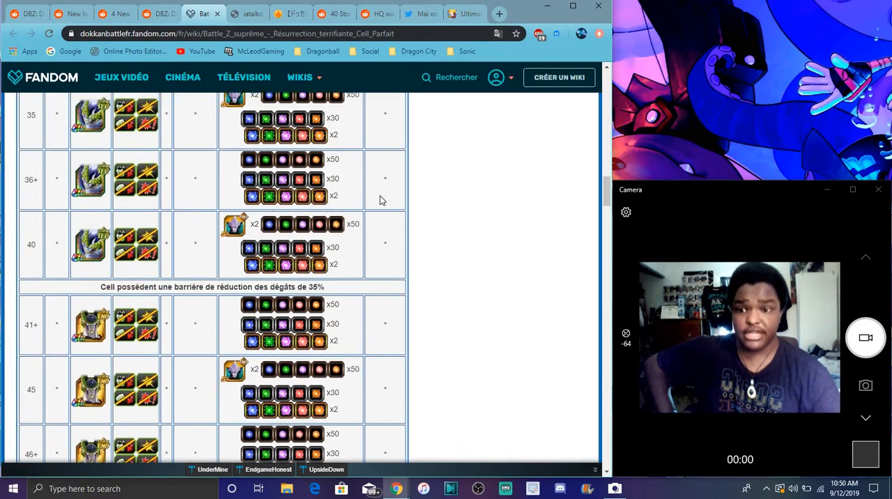
scroll("up", 3)
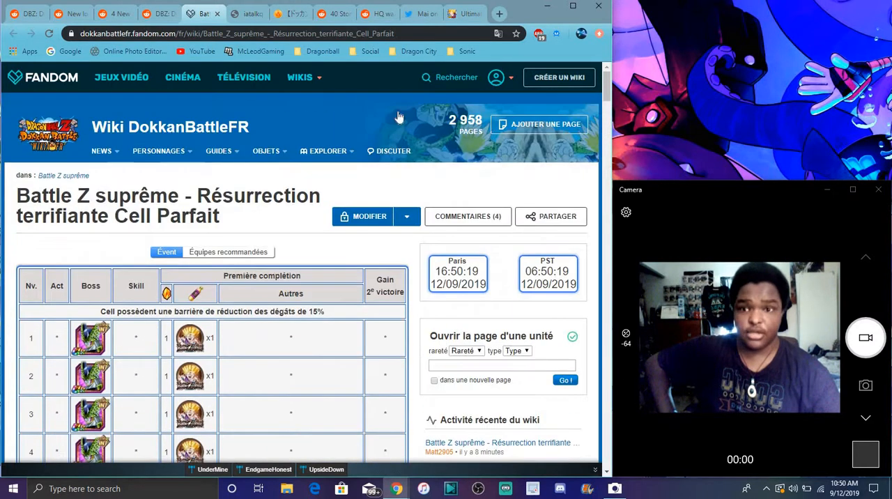
left_click(300, 77)
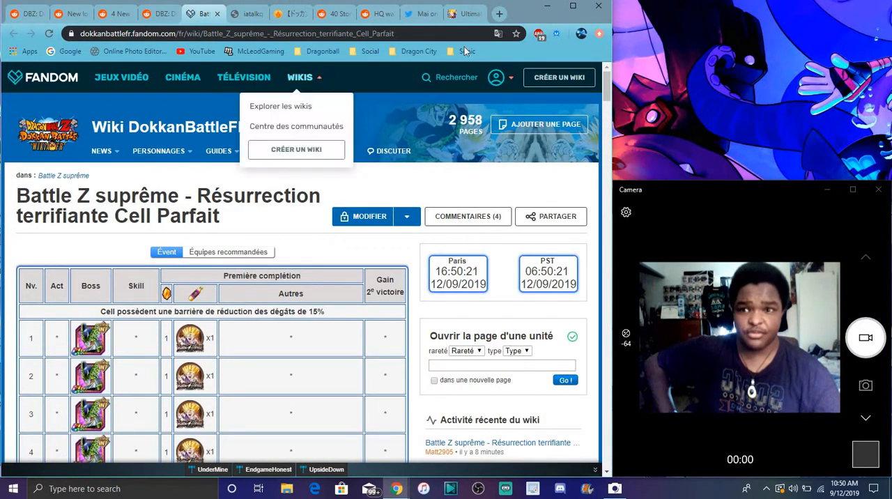
left_click(335, 14)
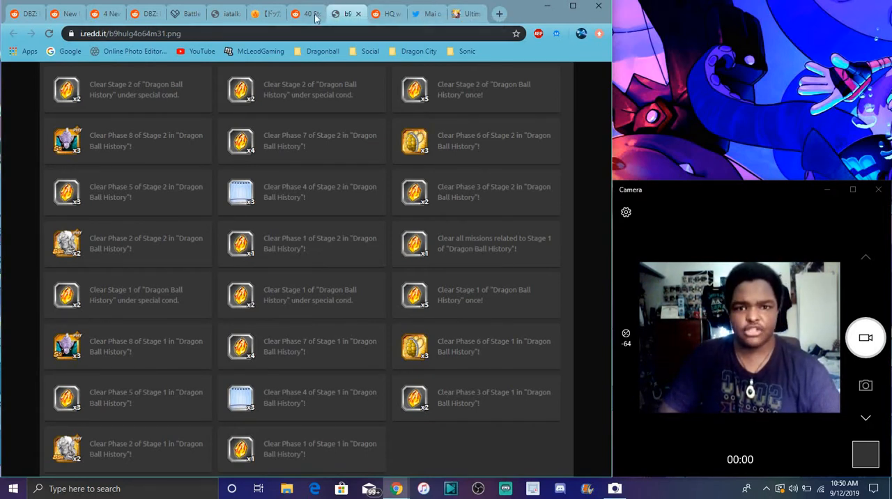
Step: Return to the top of the Cell Games event page and follow the Extreme Z-Awakened Gohan link
left_click(465, 14)
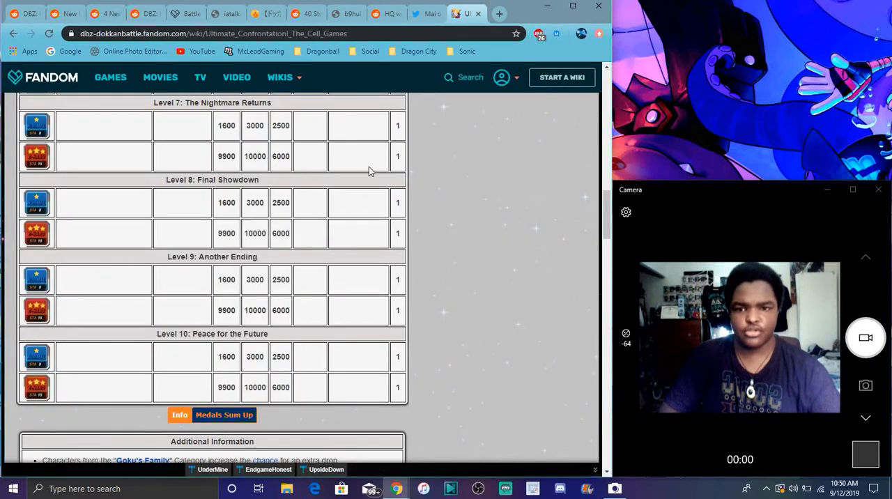
scroll("up", 3)
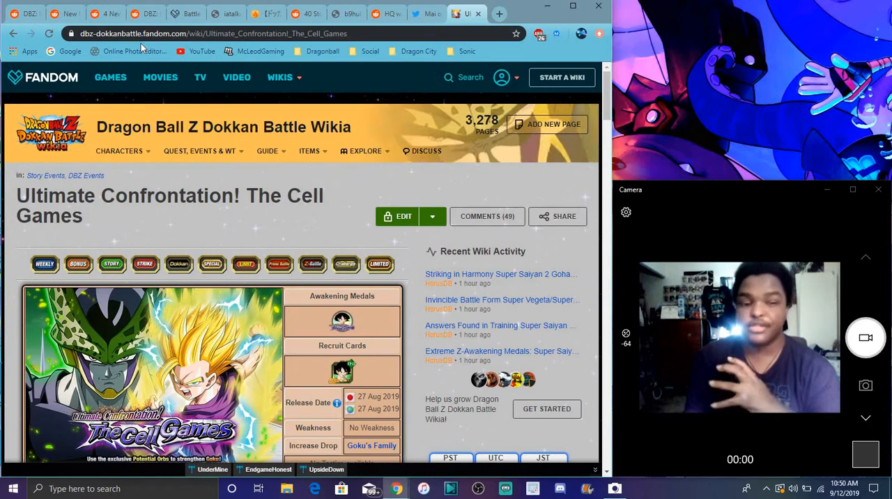
left_click(500, 273)
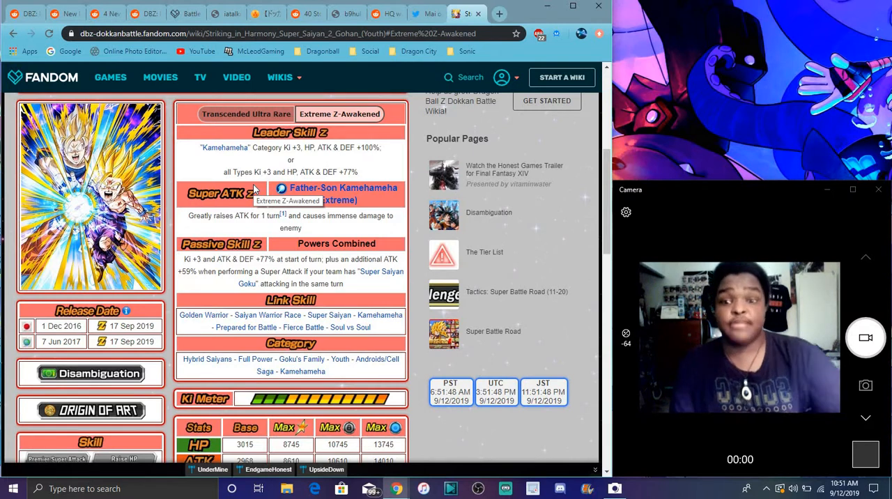
mouse_move(323, 240)
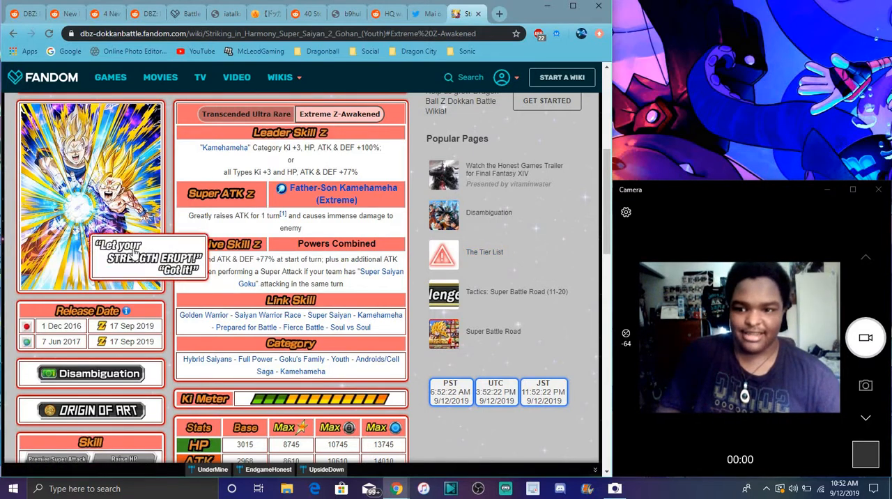
Step: Leave the Gohan unit page and go back to the Reddit posts tab
left_click(306, 13)
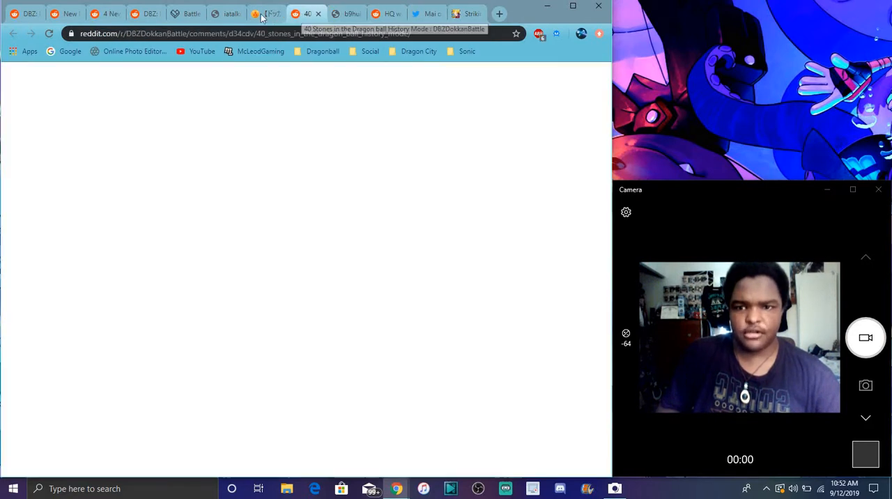
Step: From the Cell Games stages post list GLB Official posts, then from the login screens post list JPN Official posts
left_click(146, 14)
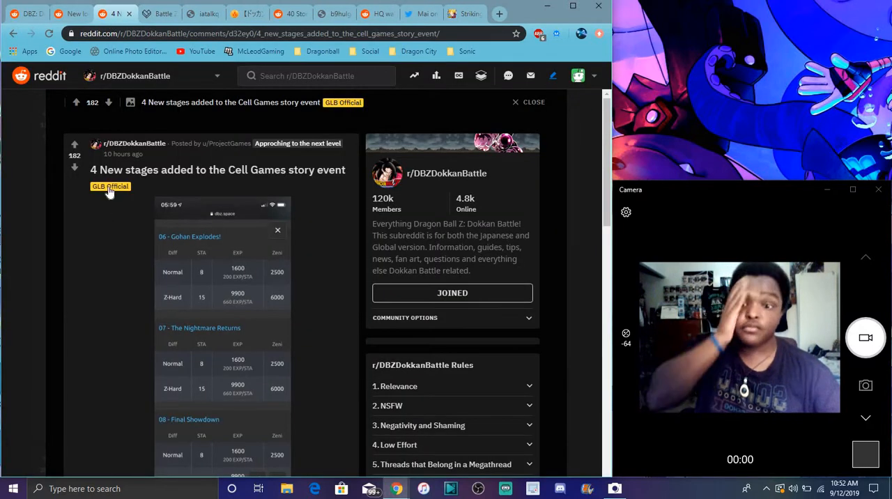
left_click(110, 186)
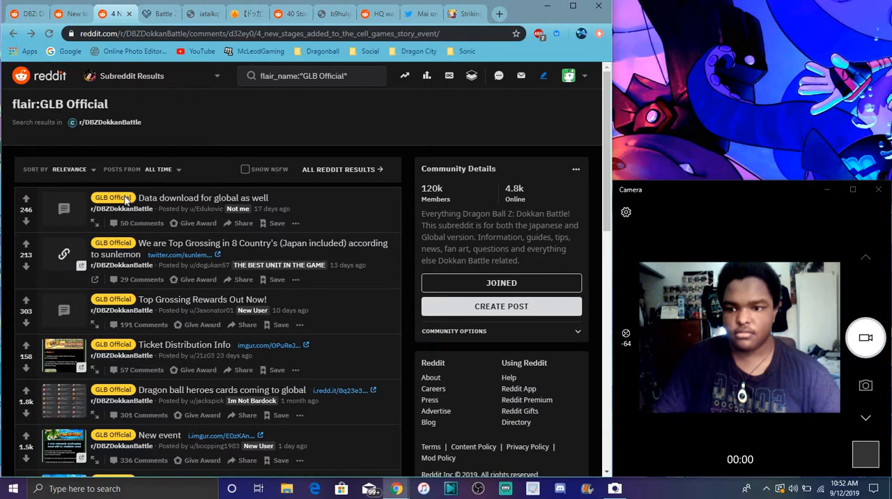
left_click(14, 34)
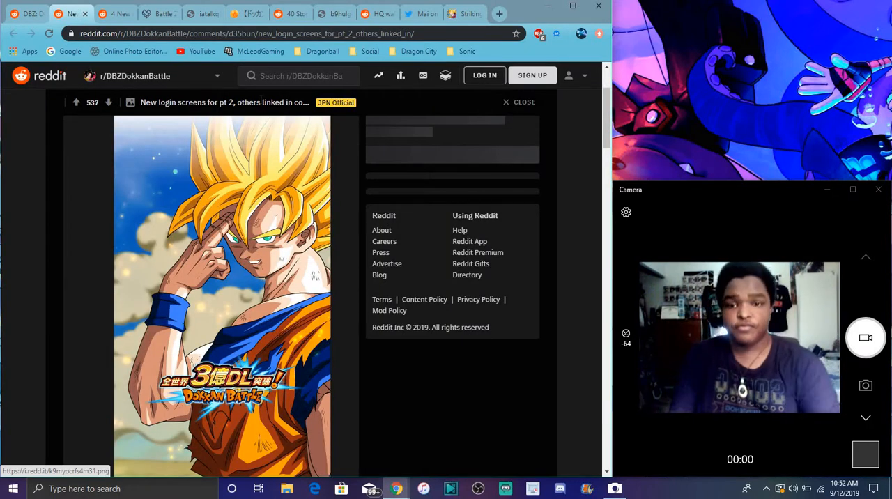
left_click(334, 102)
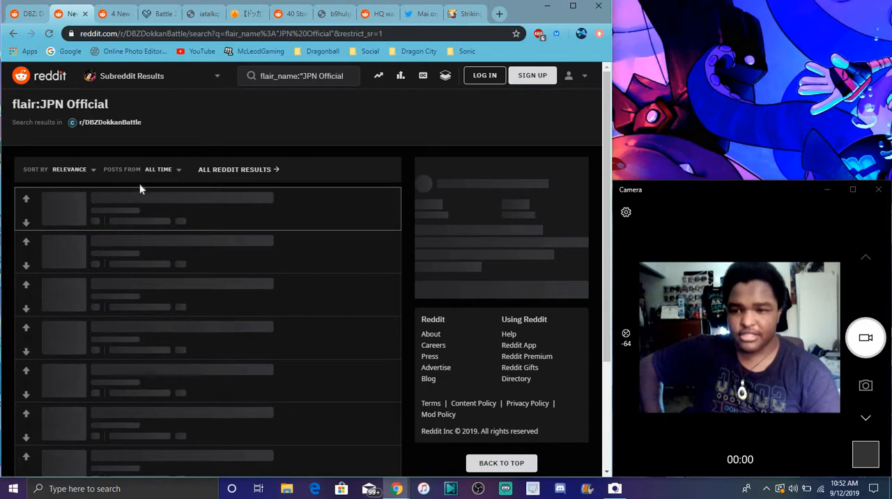
mouse_move(195, 148)
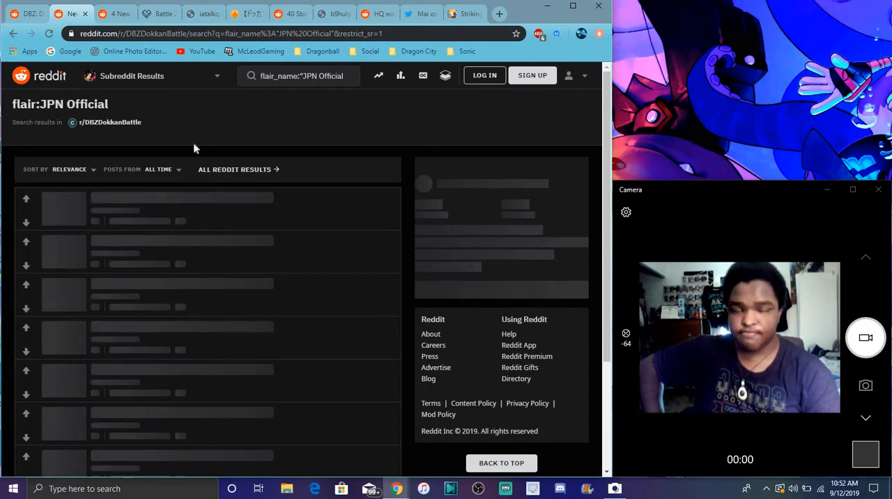